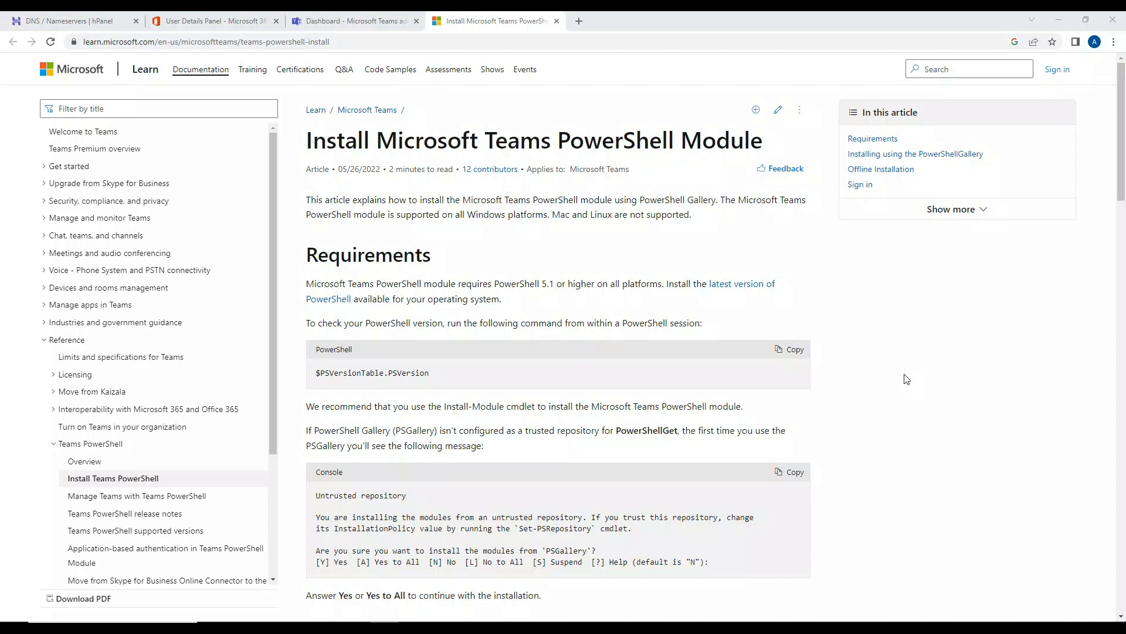
{"action": "mouse_move", "coordinate": [709, 421]}
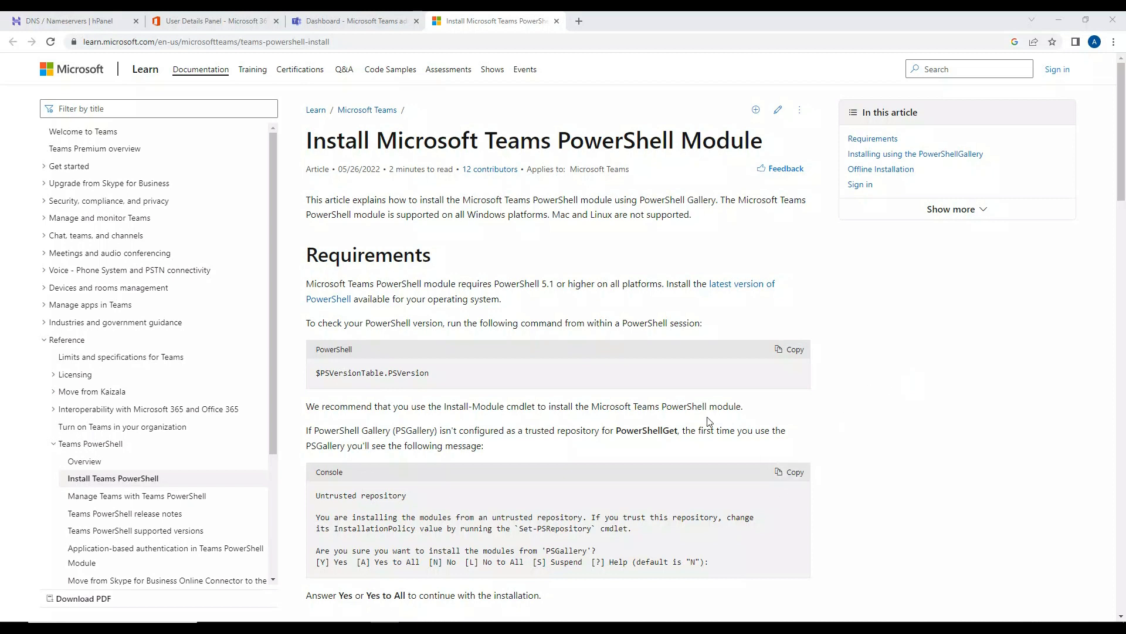
{"action": "mouse_move", "coordinate": [635, 353]}
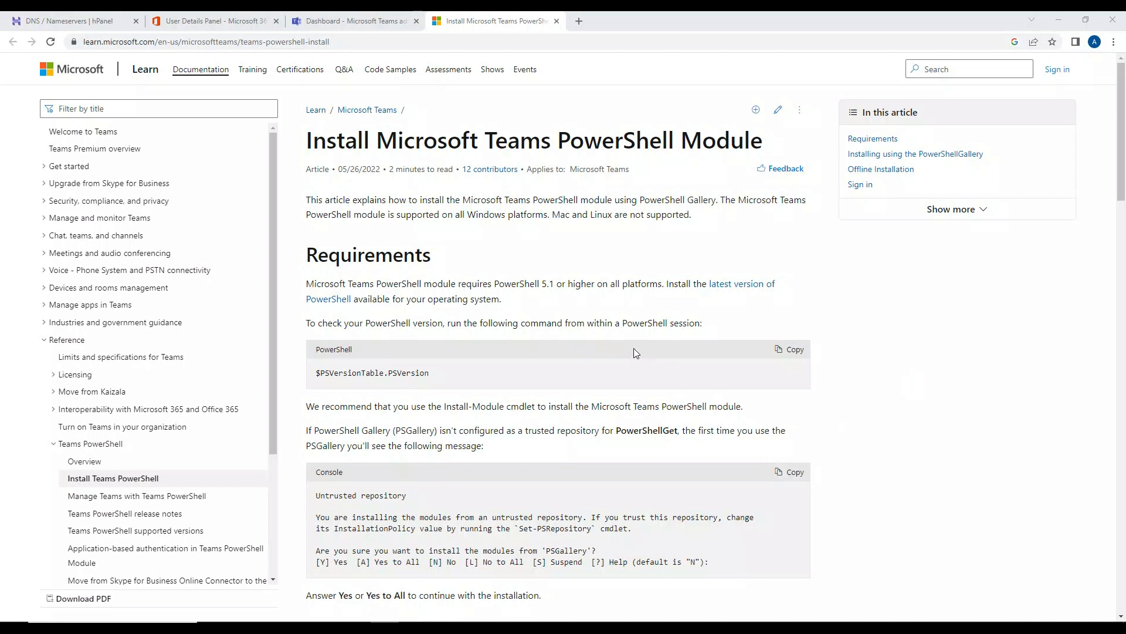
- Start Windows PowerShell as administrator from the Start search results
{"action": "scroll", "scroll_direction": "down", "scroll_amount": 3}
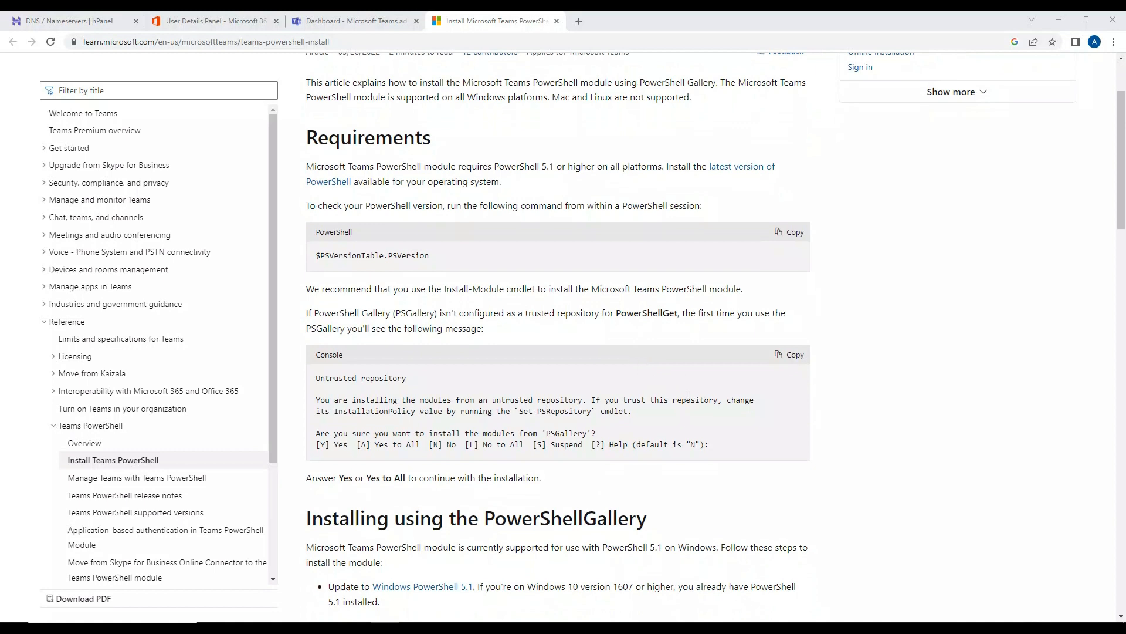
{"action": "mouse_move", "coordinate": [687, 396]}
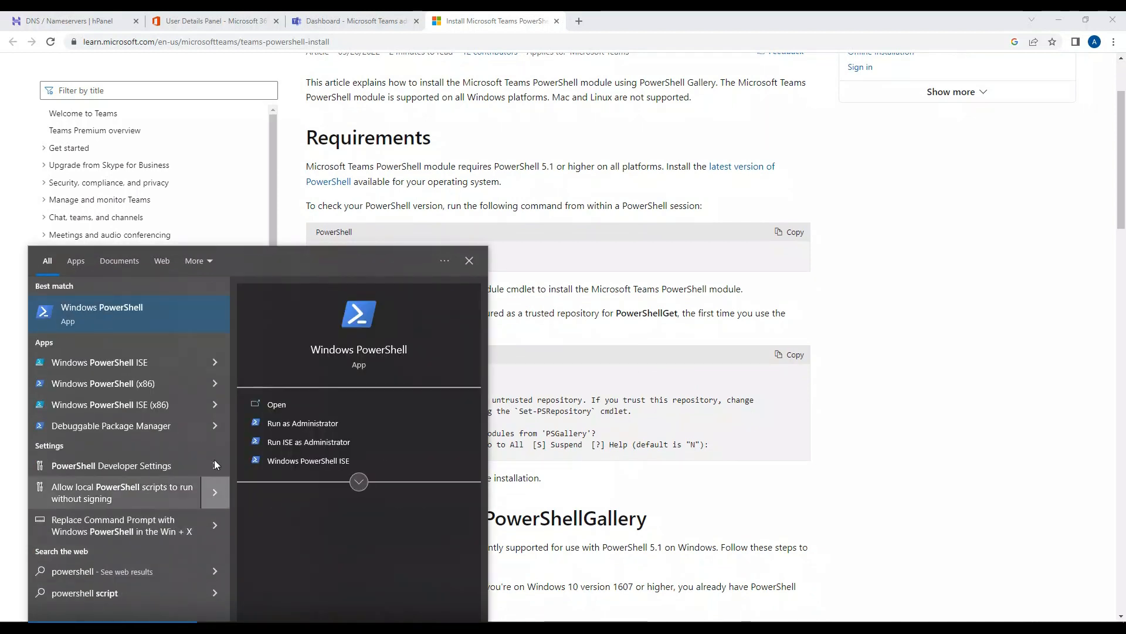
{"action": "right_click", "coordinate": [102, 313]}
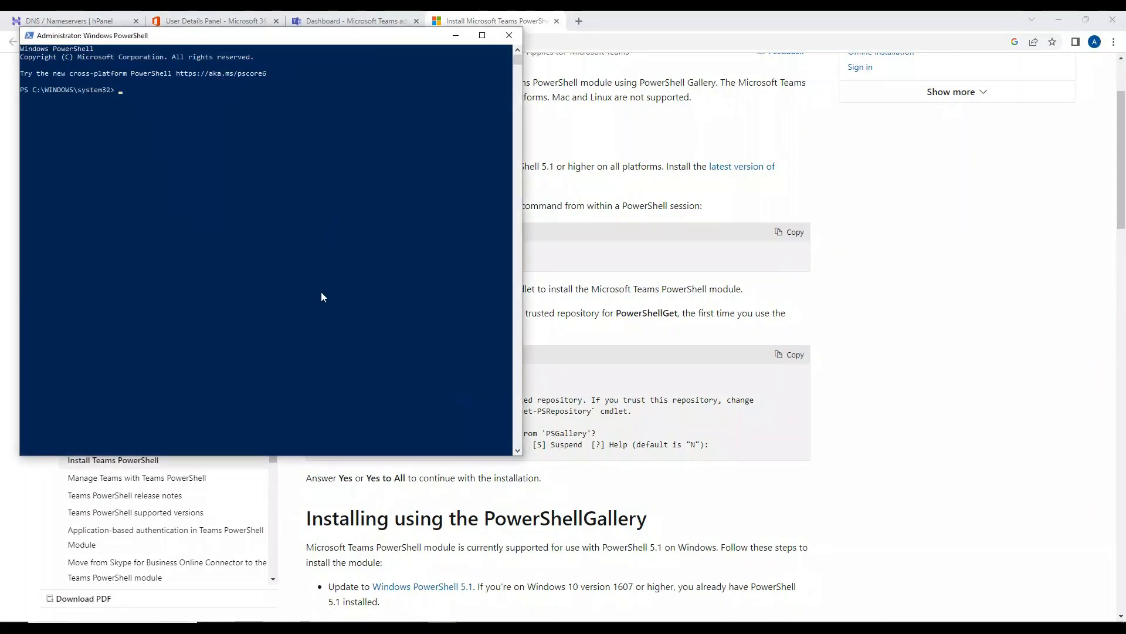
{"action": "mouse_move", "coordinate": [708, 341]}
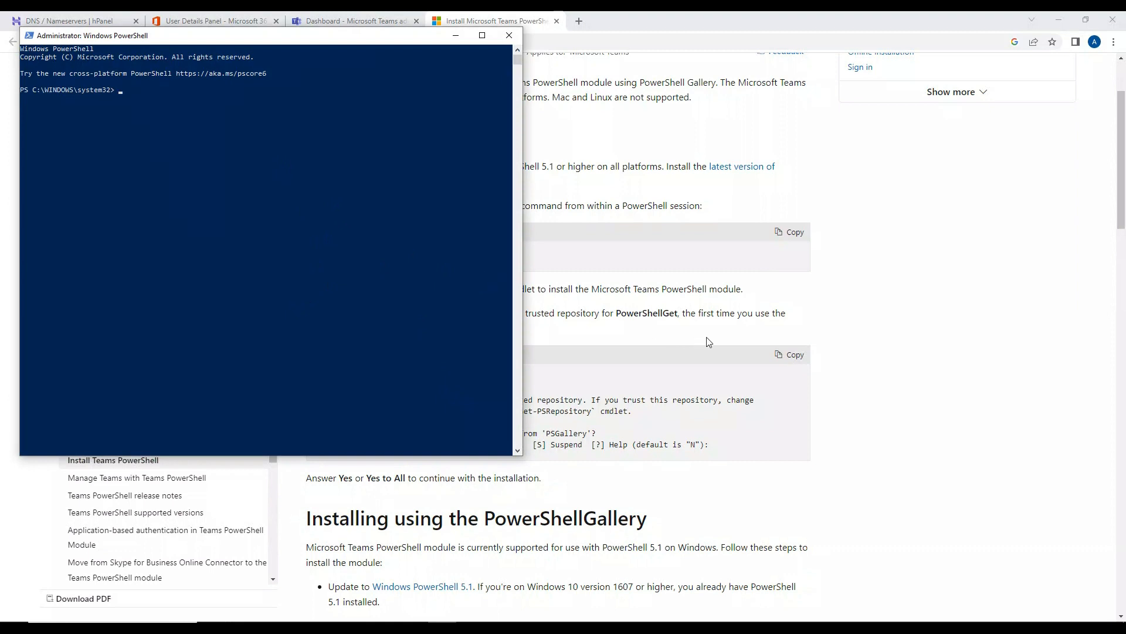
{"action": "mouse_move", "coordinate": [846, 302]}
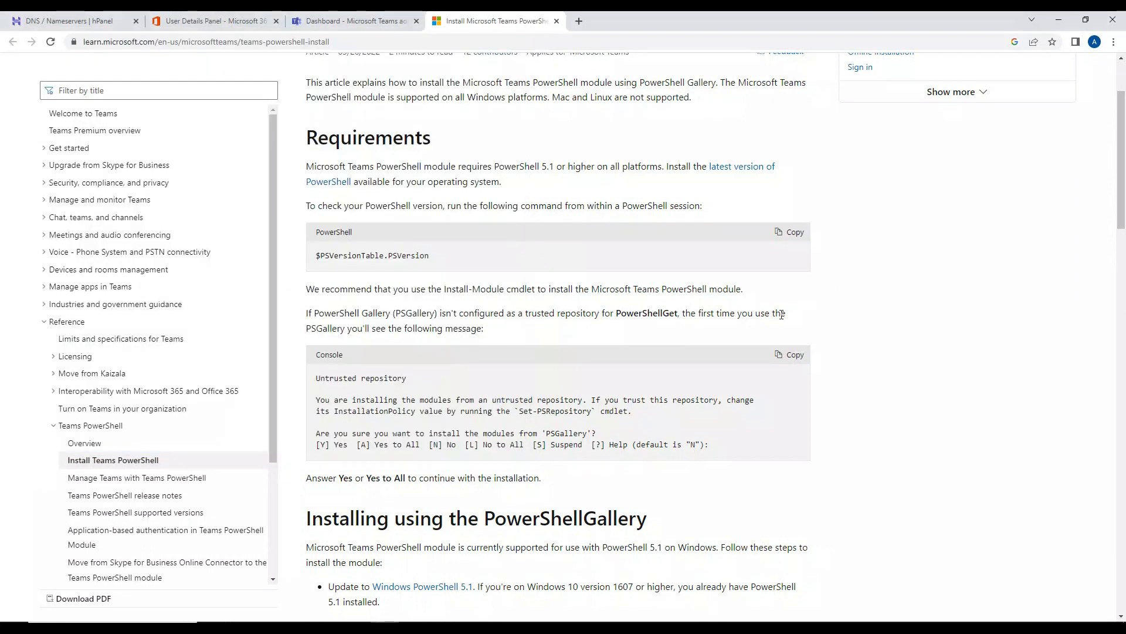
- Open the .NET Framework 4.7.2 link from the PowerShellGallery section in a new tab
{"action": "scroll", "scroll_direction": "down", "scroll_amount": 3}
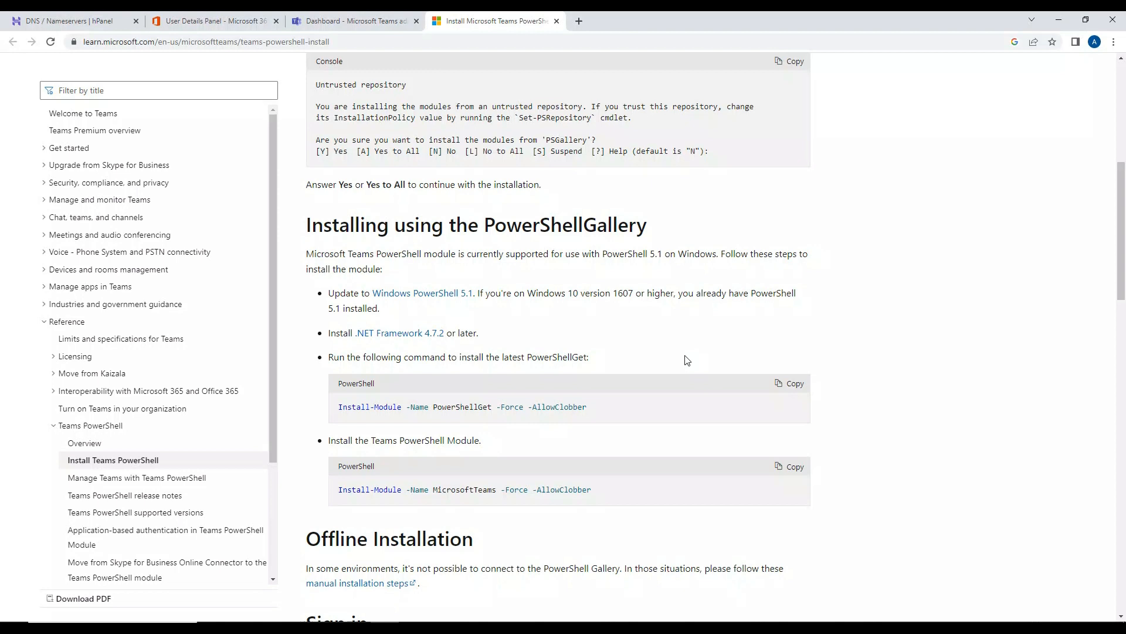
{"action": "mouse_move", "coordinate": [614, 367]}
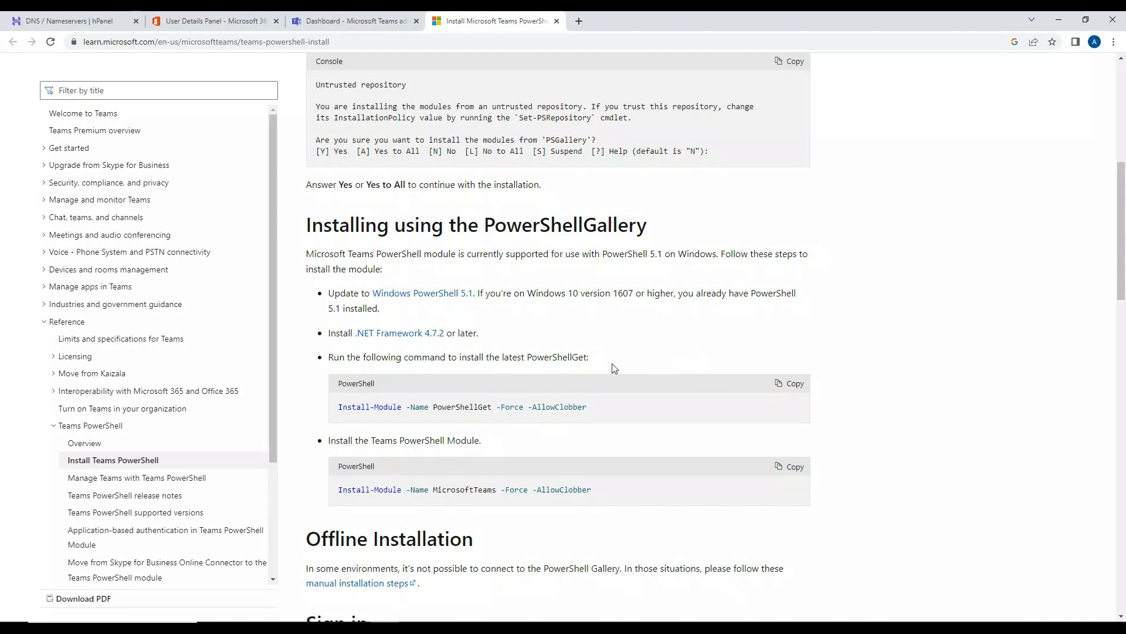
{"action": "mouse_move", "coordinate": [513, 373]}
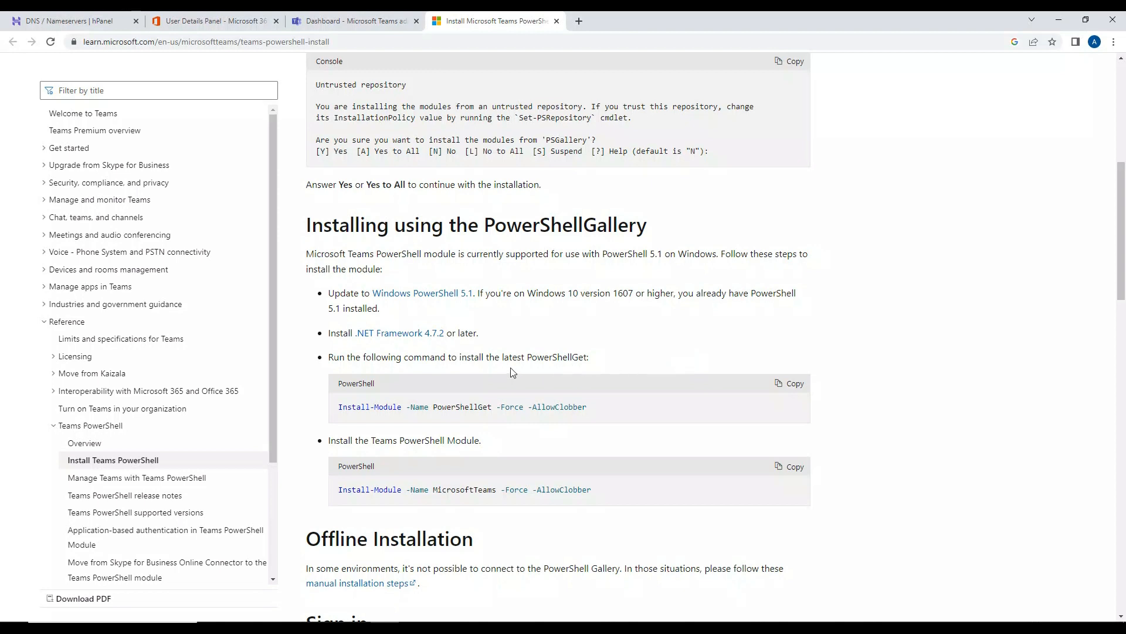
{"action": "mouse_move", "coordinate": [537, 369]}
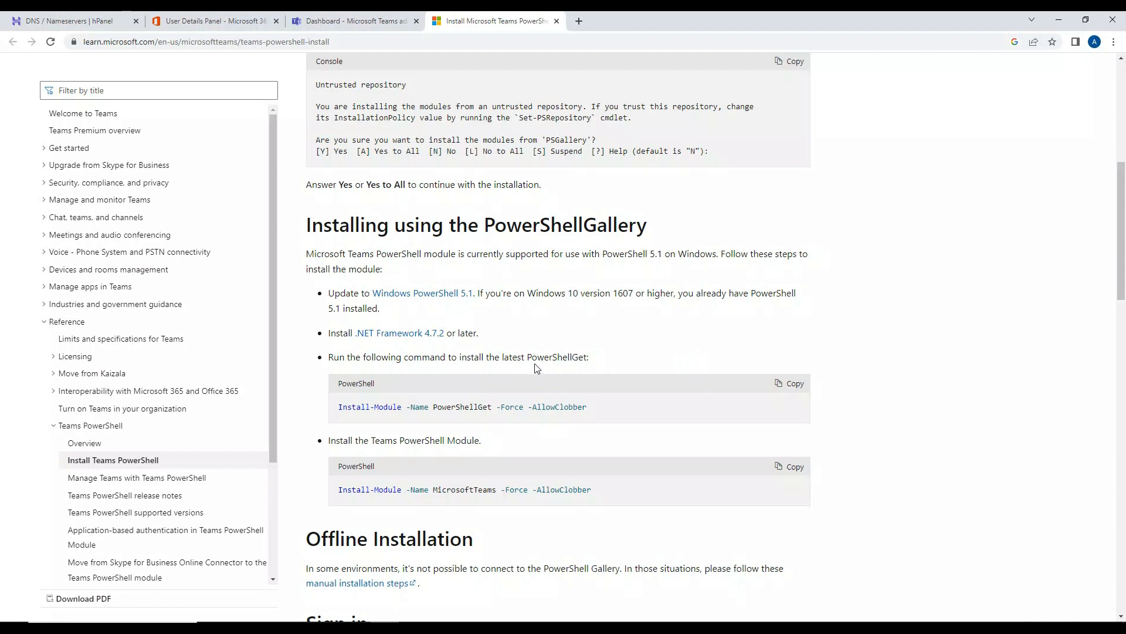
{"action": "mouse_move", "coordinate": [481, 350]}
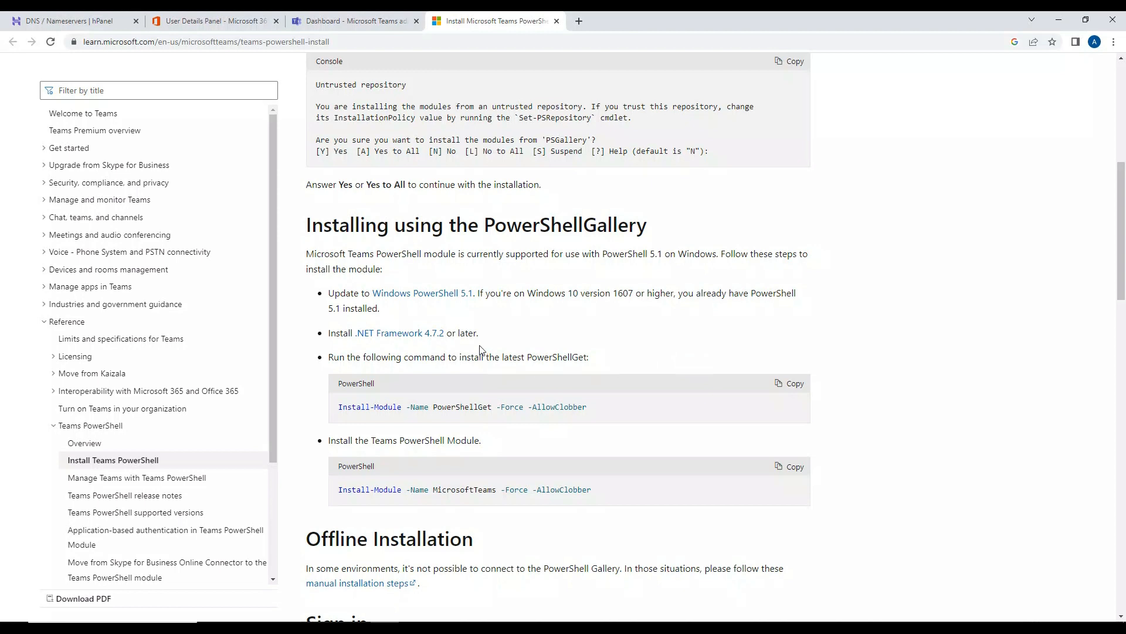
{"action": "mouse_move", "coordinate": [399, 332]}
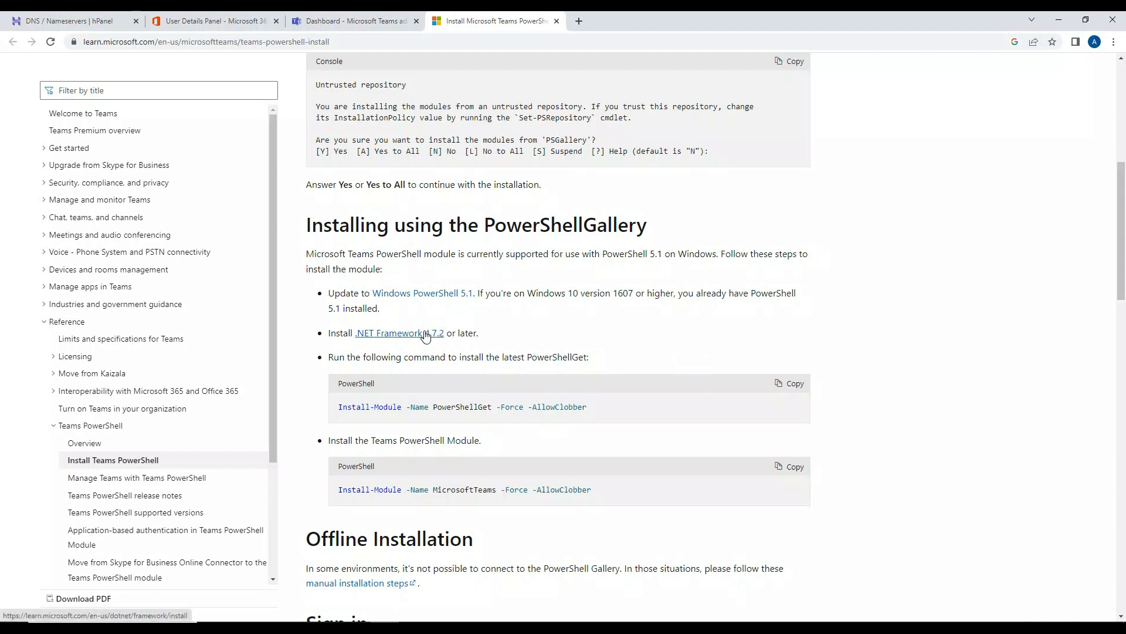
{"action": "right_click", "coordinate": [399, 332]}
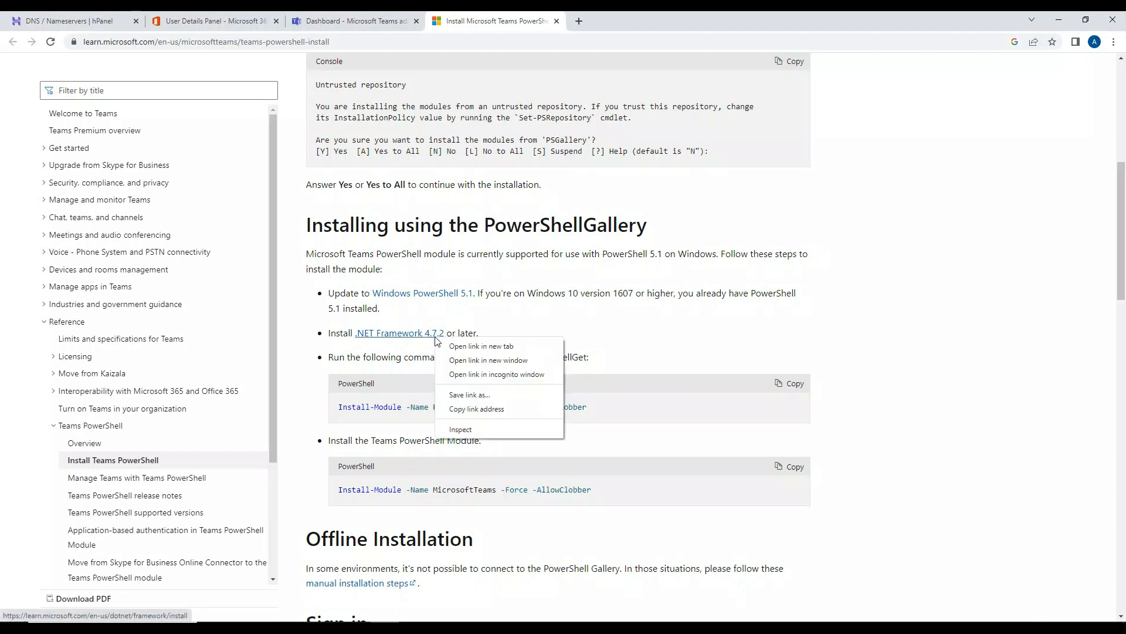
{"action": "left_click", "coordinate": [481, 345]}
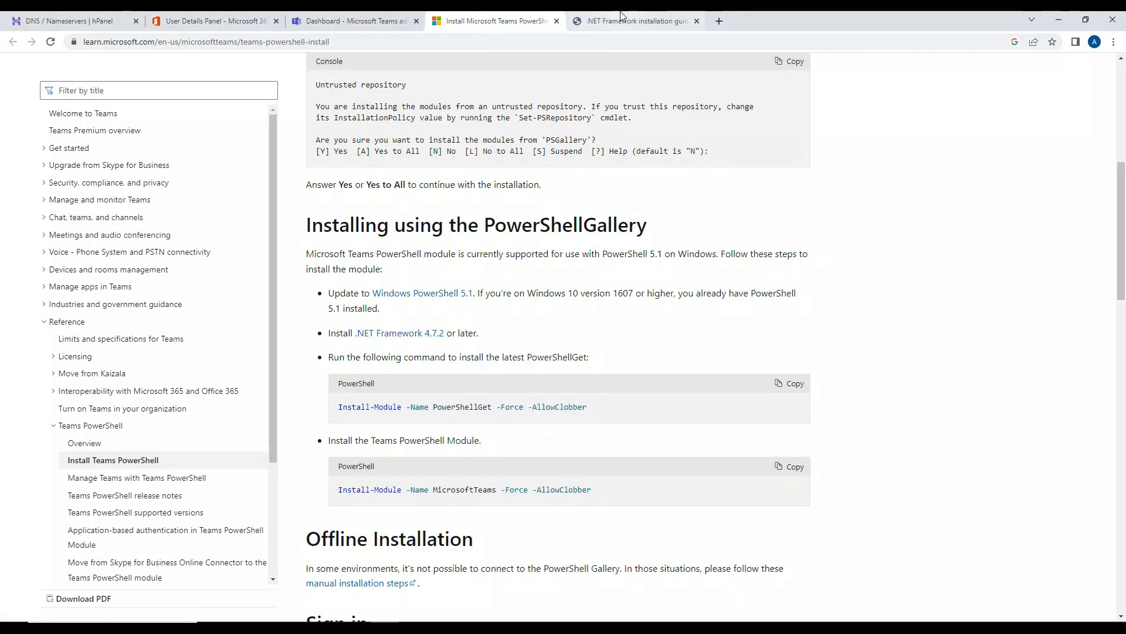
- In the .NET Framework guide, go to the install instructions for Windows 10 and Windows Server 2016
{"action": "left_click", "coordinate": [635, 20]}
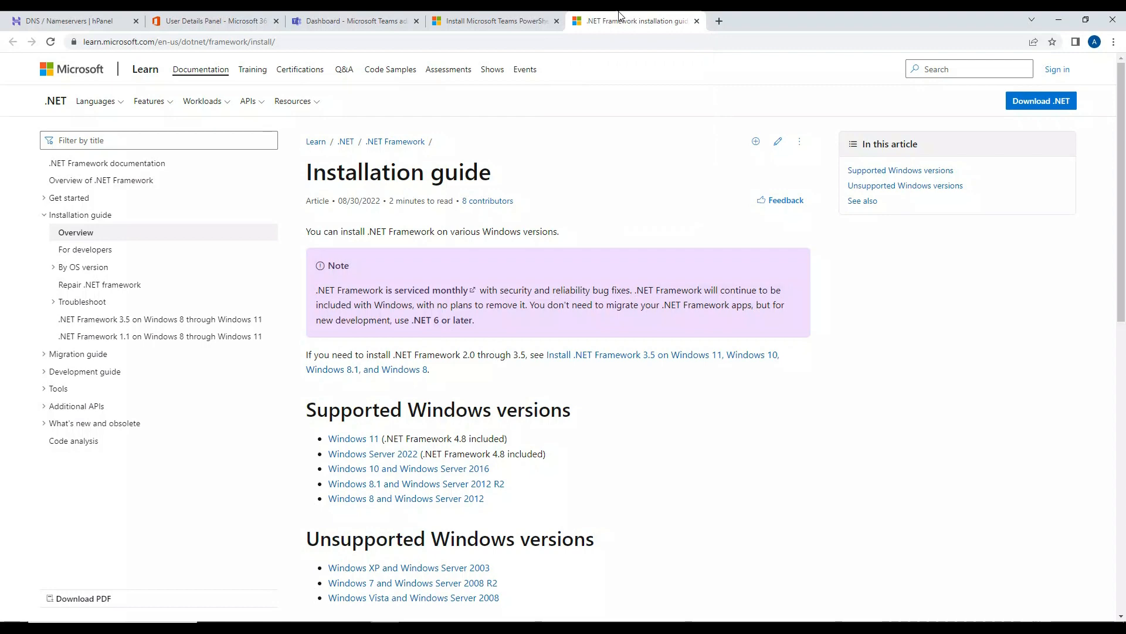
{"action": "scroll", "scroll_direction": "down", "scroll_amount": 3}
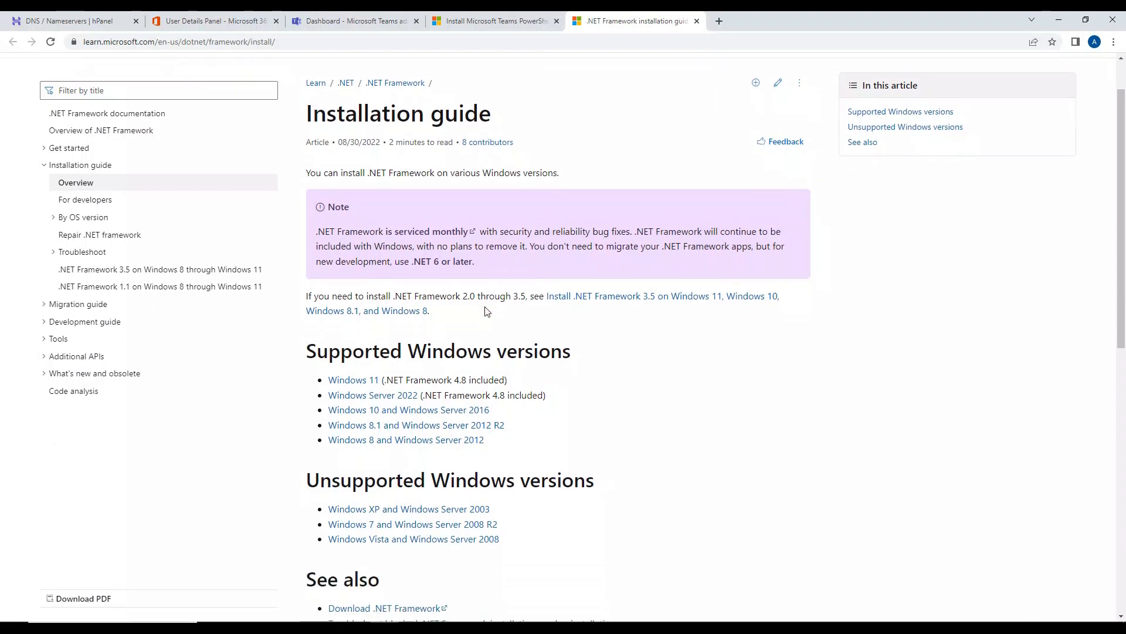
{"action": "scroll", "scroll_direction": "down", "scroll_amount": 3}
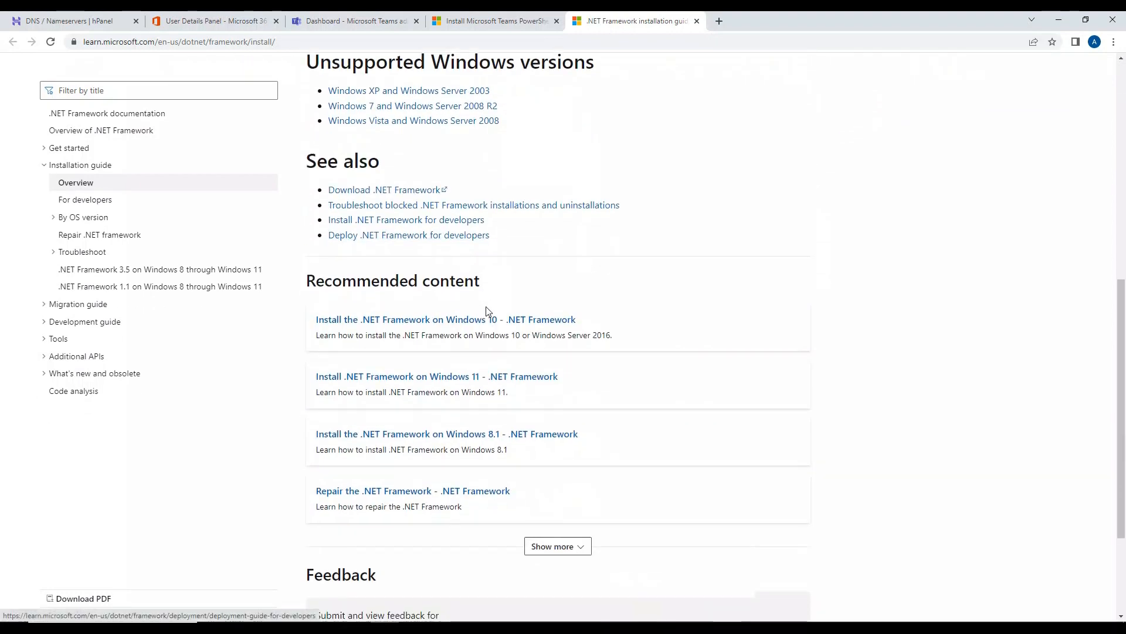
{"action": "scroll", "scroll_direction": "up", "scroll_amount": 3}
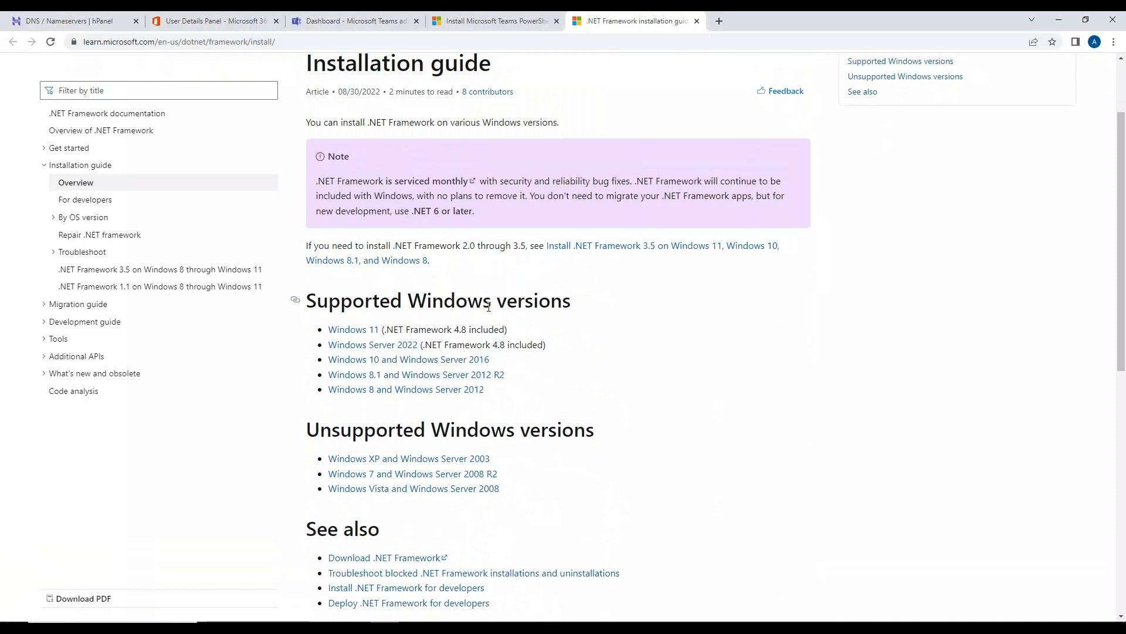
{"action": "scroll", "scroll_direction": "up", "scroll_amount": 3}
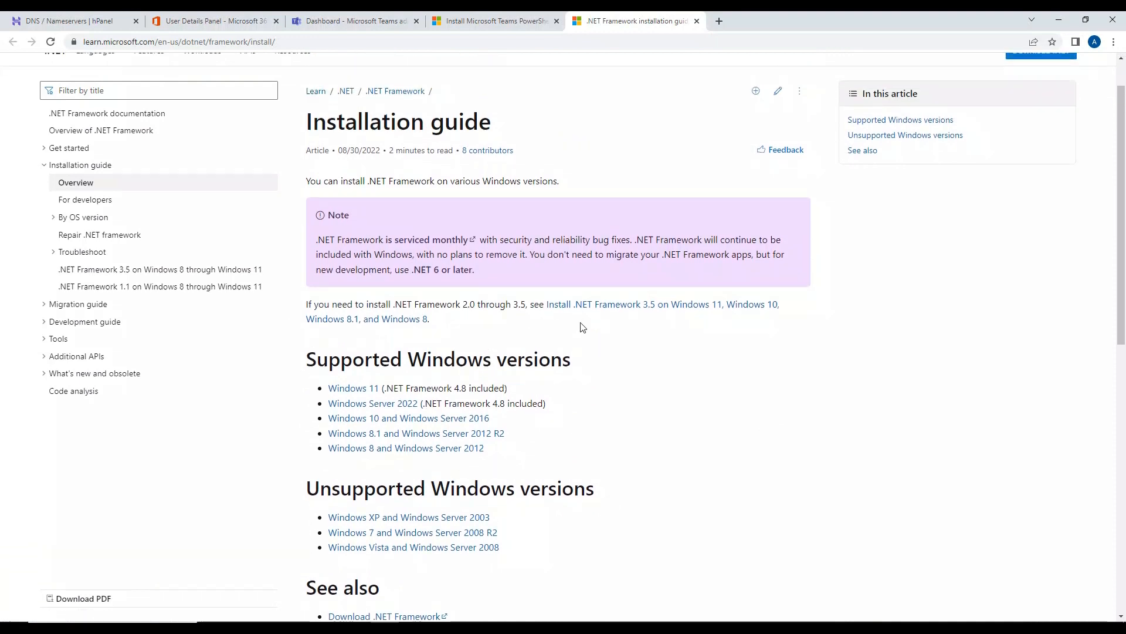
{"action": "mouse_move", "coordinate": [408, 417]}
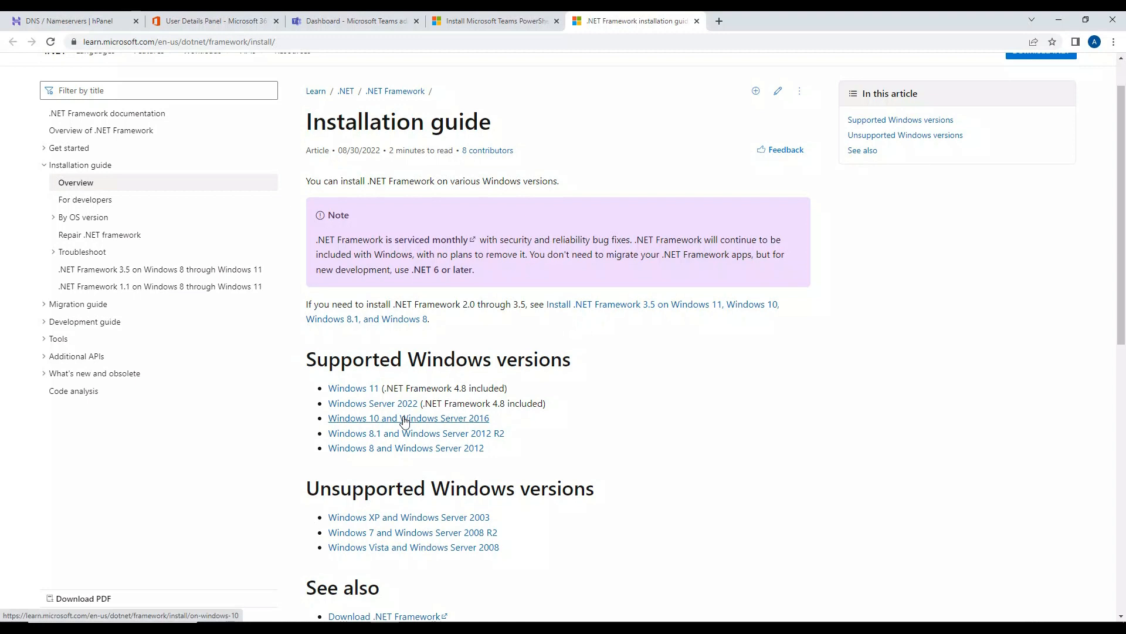
{"action": "left_click", "coordinate": [408, 418]}
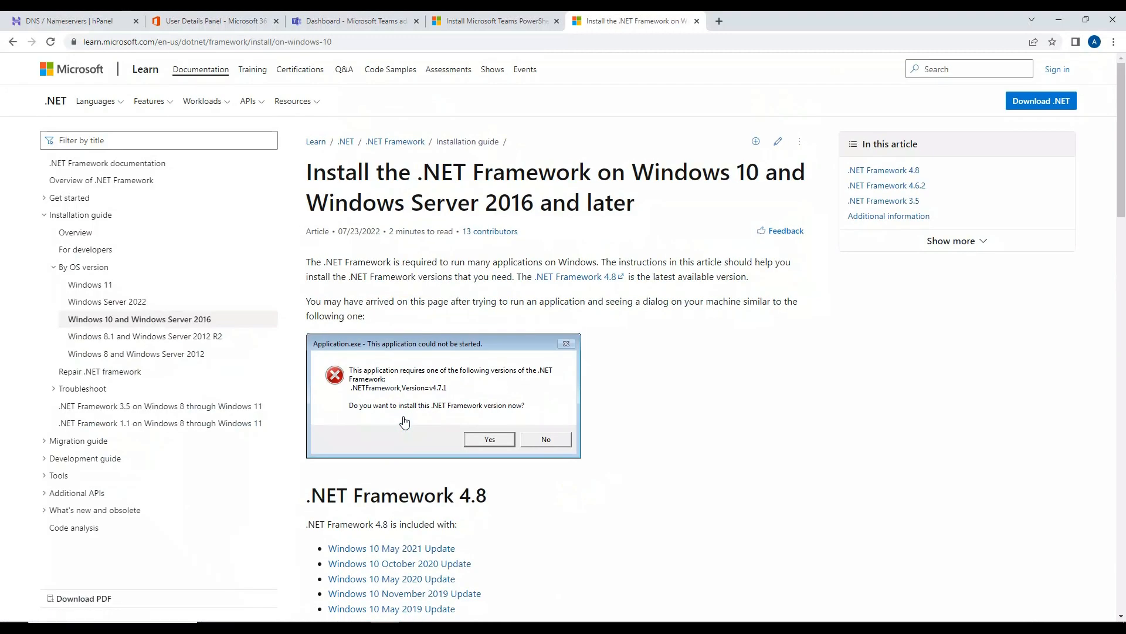
- From the Windows 10 install page, go to the Download .NET Framework 4.8 page
{"action": "scroll", "scroll_direction": "down", "scroll_amount": 3}
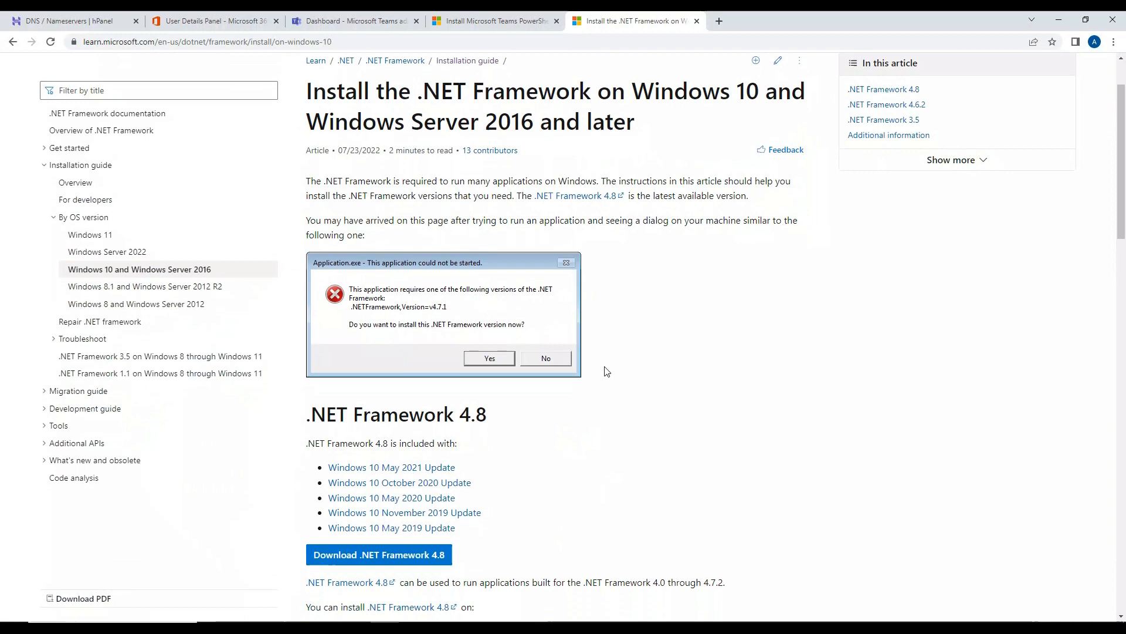
{"action": "scroll", "scroll_direction": "down", "scroll_amount": 3}
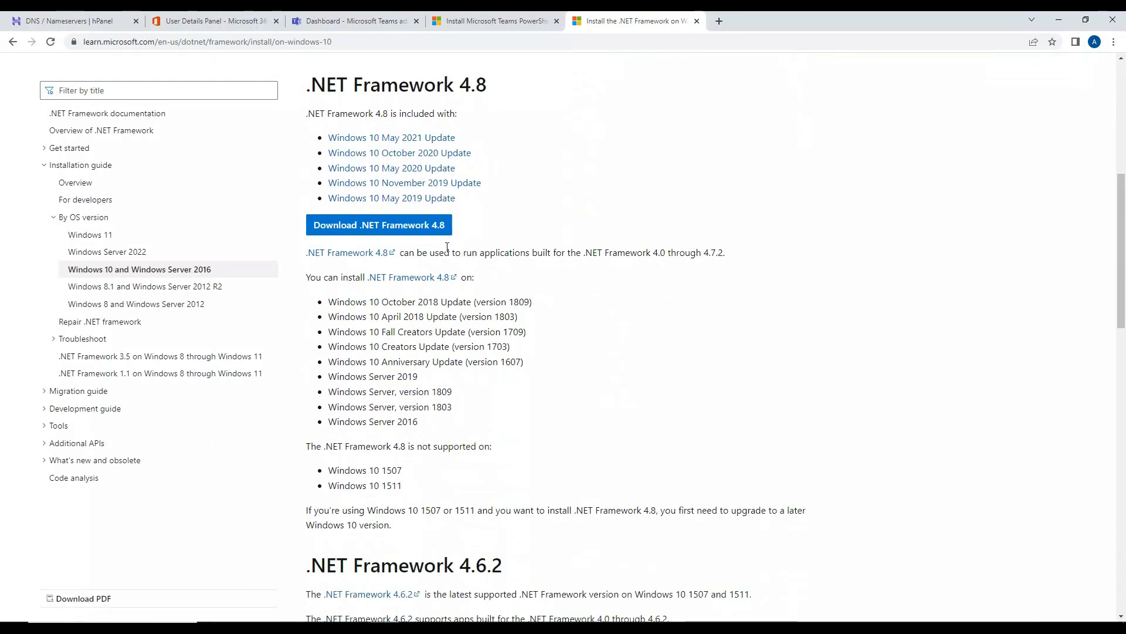
{"action": "scroll", "scroll_direction": "up", "scroll_amount": 3}
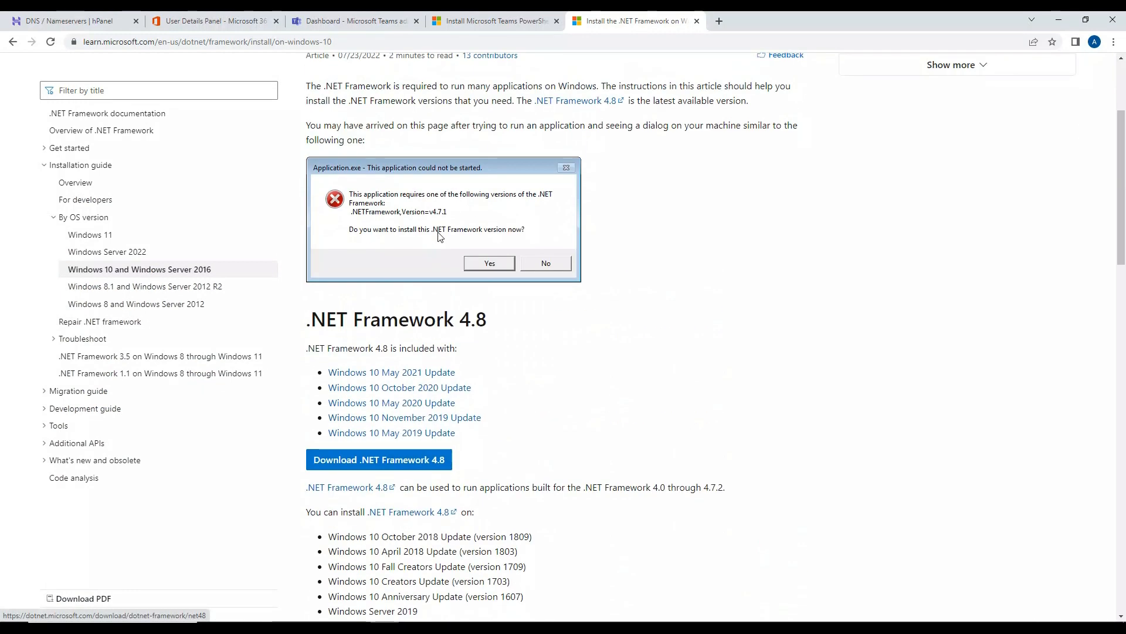
{"action": "scroll", "scroll_direction": "up", "scroll_amount": 3}
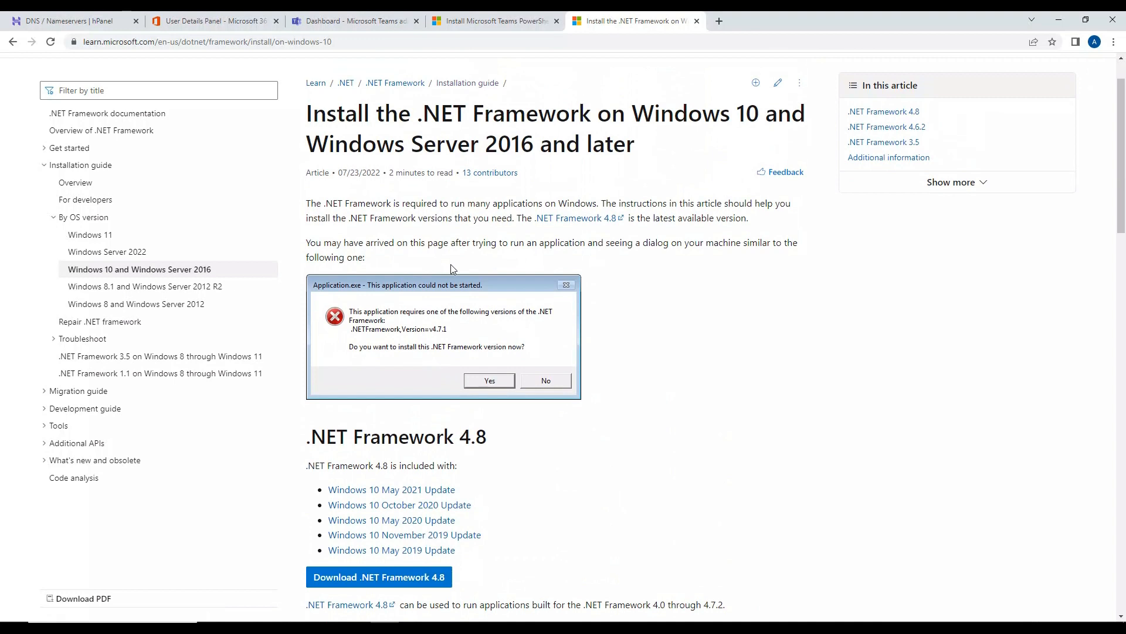
{"action": "scroll", "scroll_direction": "down", "scroll_amount": 3}
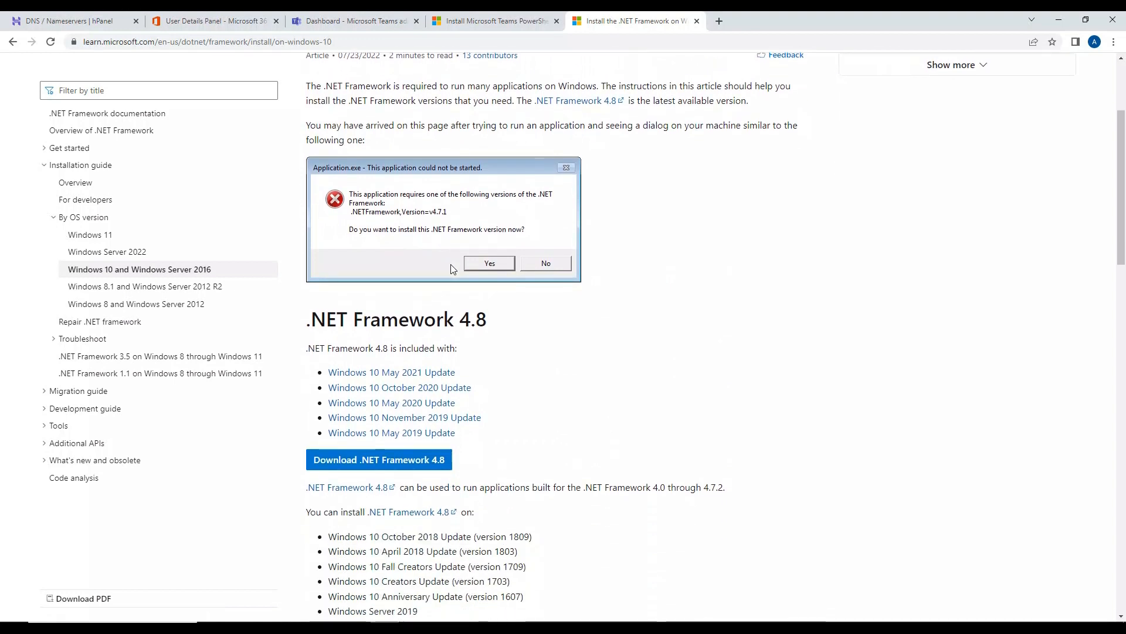
{"action": "scroll", "scroll_direction": "down", "scroll_amount": 3}
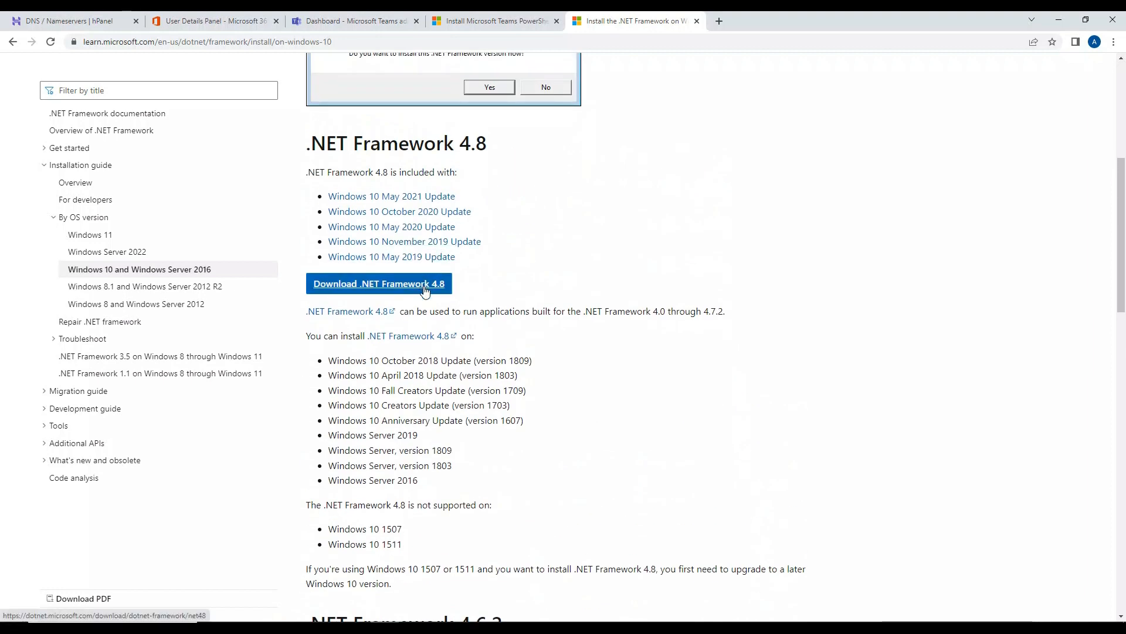
{"action": "left_click", "coordinate": [379, 283]}
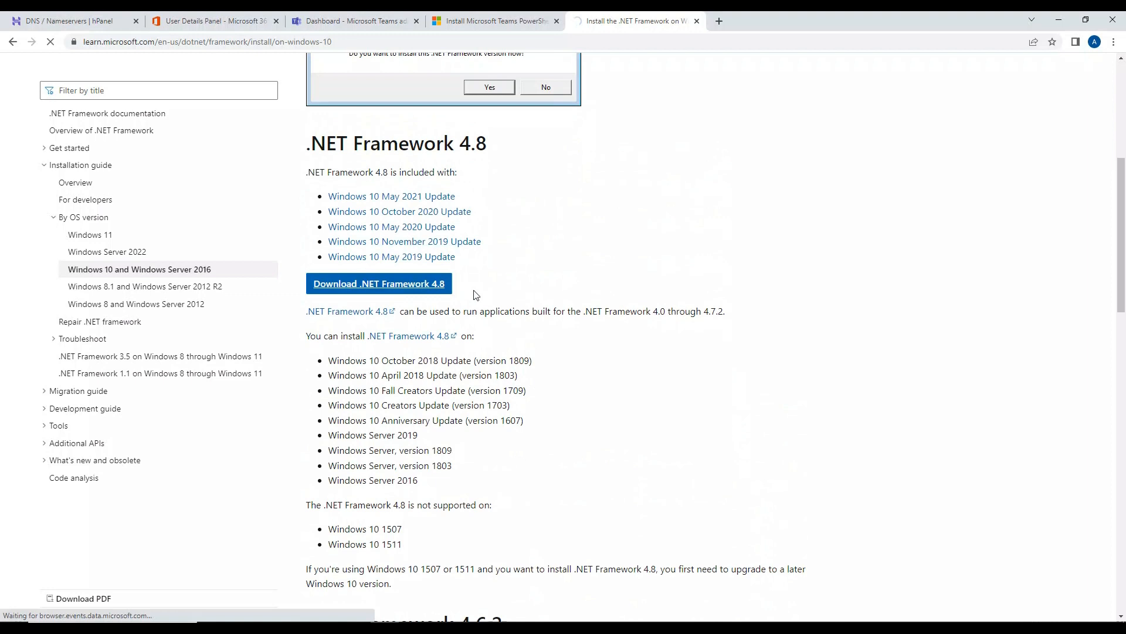
{"action": "left_click", "coordinate": [379, 283]}
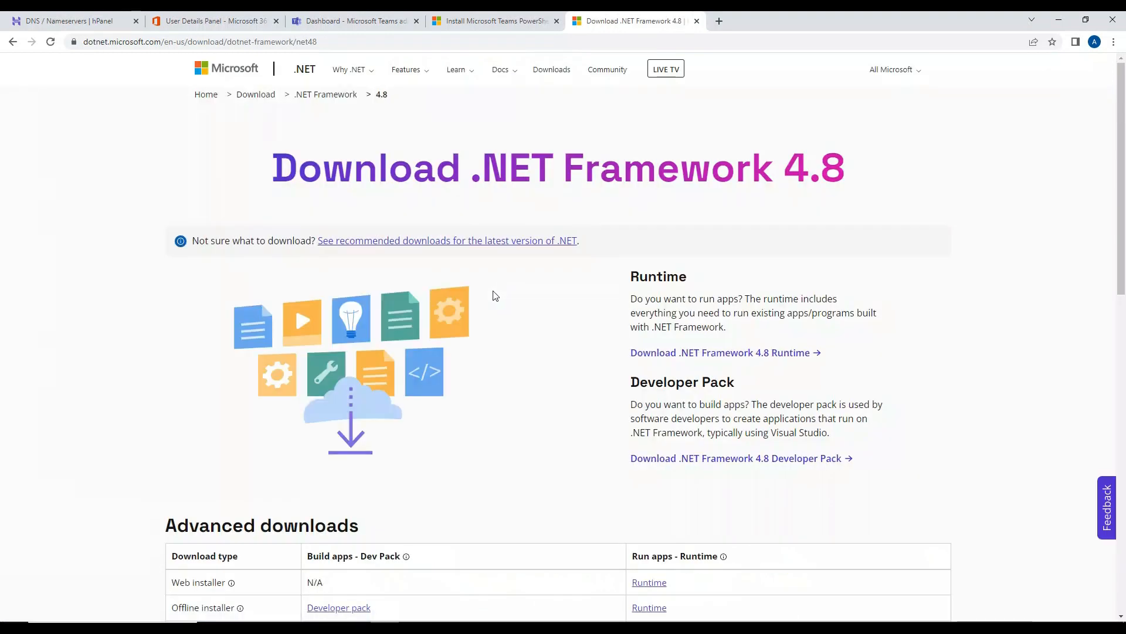
- Download the .NET Framework 4.8 offline Runtime installer from Advanced downloads
{"action": "scroll", "scroll_direction": "down", "scroll_amount": 3}
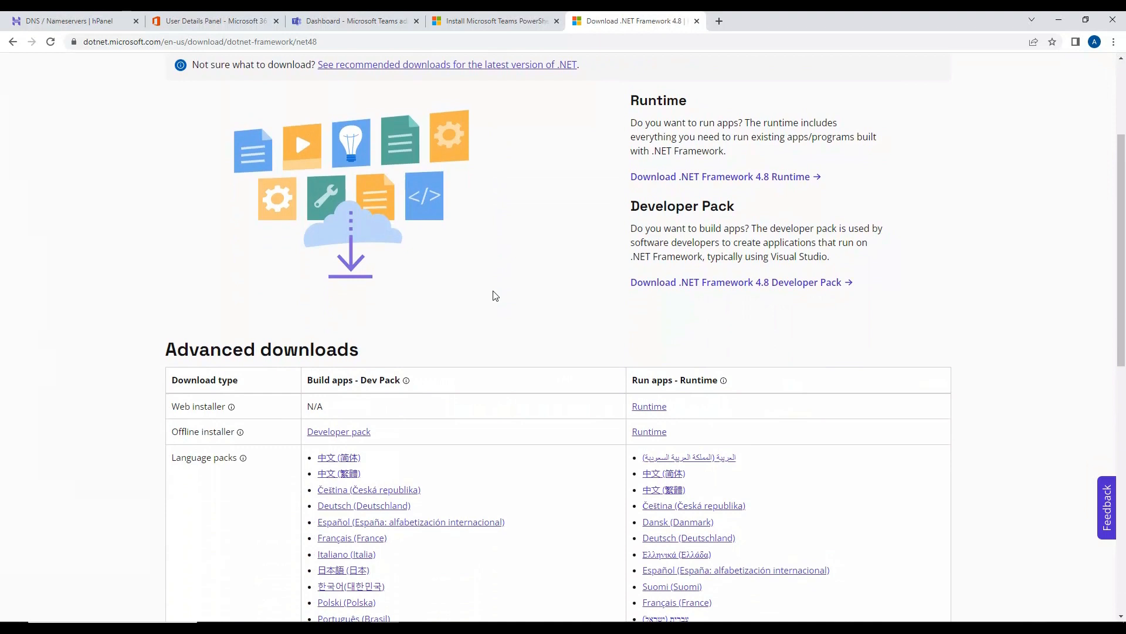
{"action": "scroll", "scroll_direction": "down", "scroll_amount": 3}
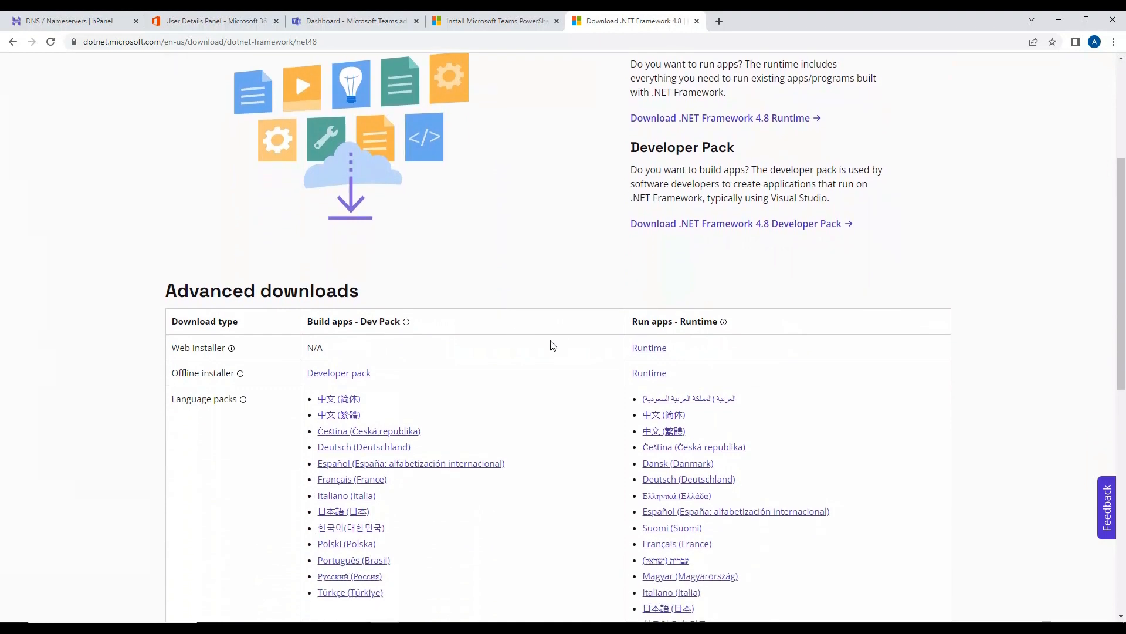
{"action": "mouse_move", "coordinate": [649, 372]}
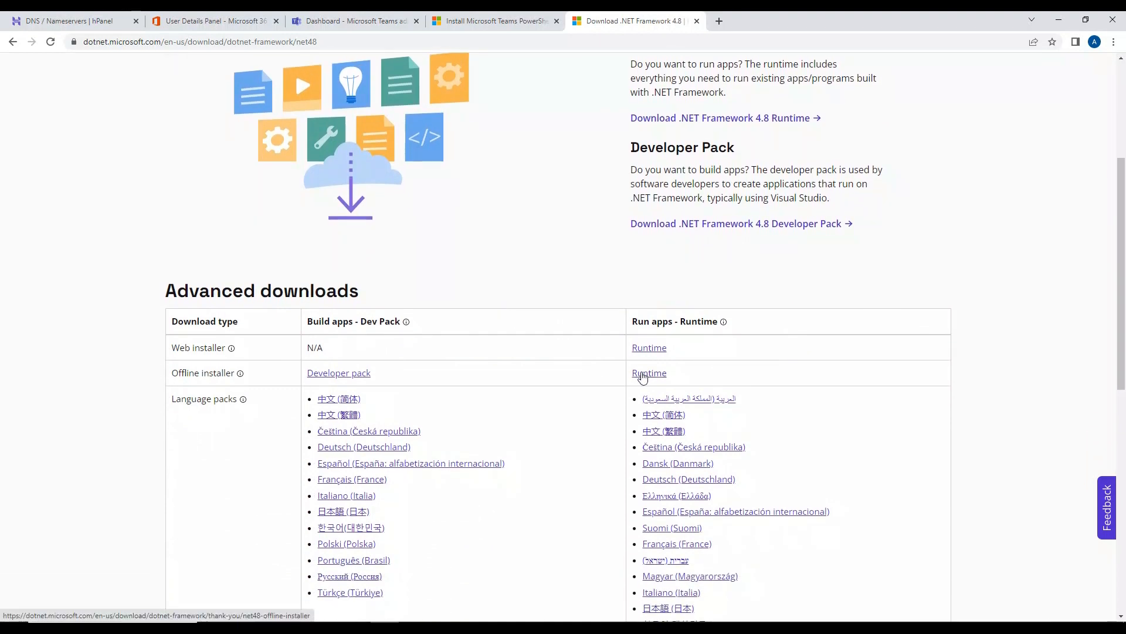
{"action": "left_click", "coordinate": [649, 372]}
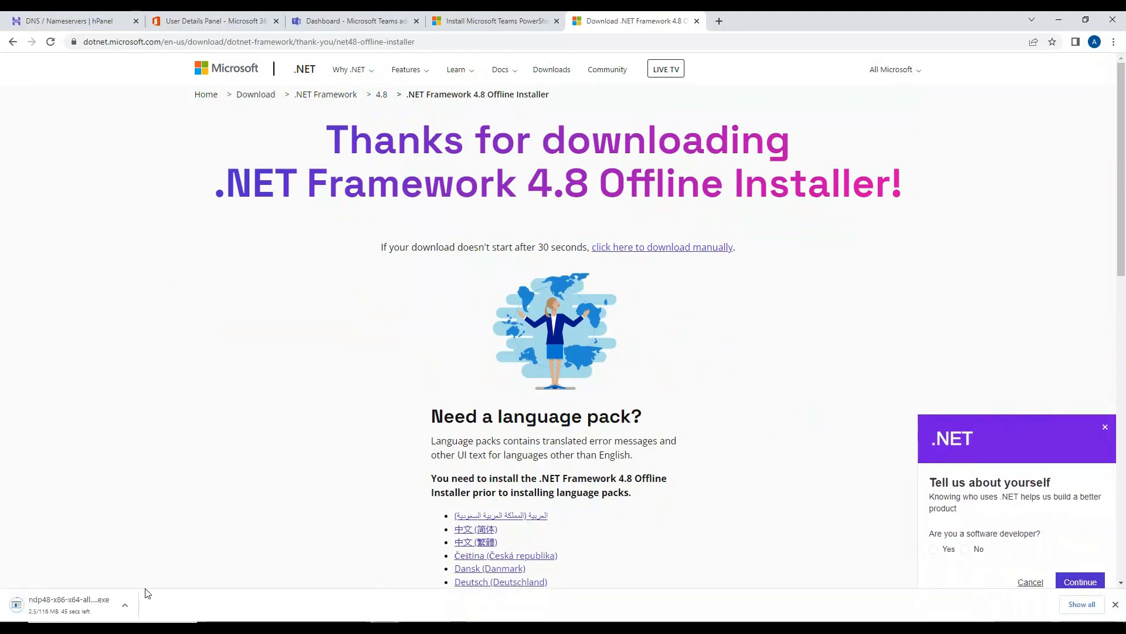
{"action": "mouse_move", "coordinate": [181, 563]}
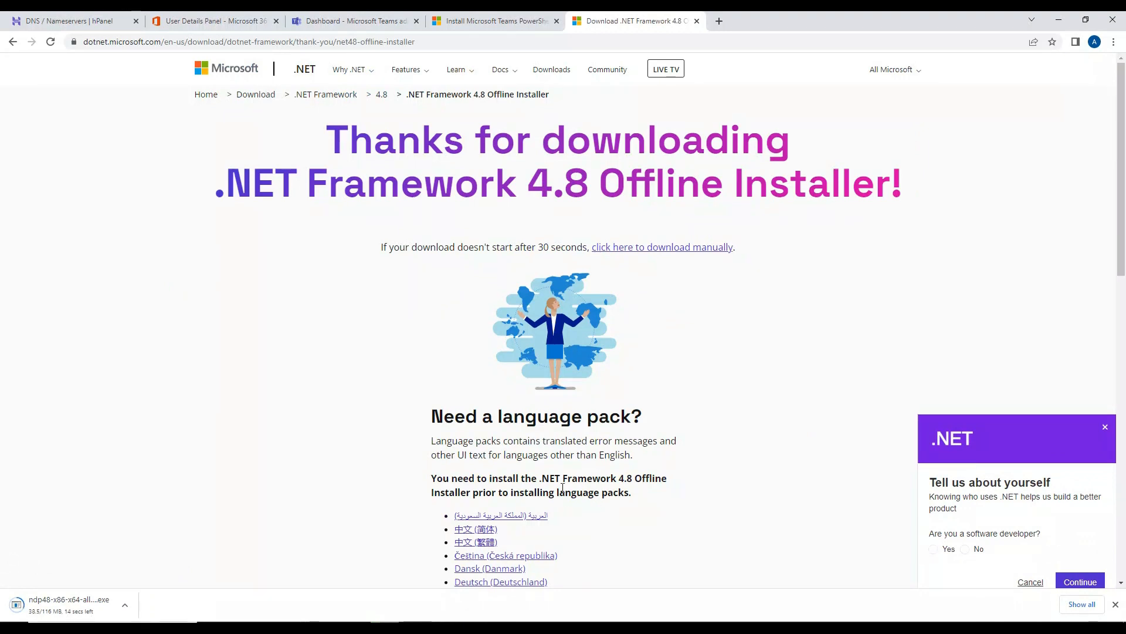
{"action": "mouse_move", "coordinate": [730, 440]}
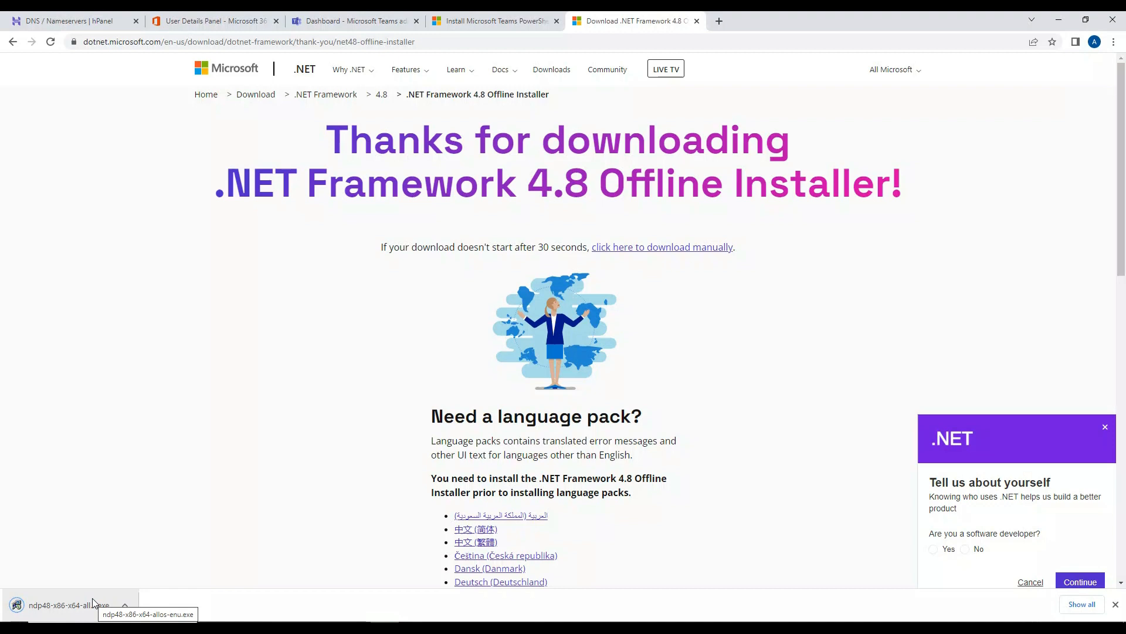
- Run the downloaded ndp48 installer and dismiss its '4.8 or later already installed' notice
{"action": "left_click", "coordinate": [70, 604]}
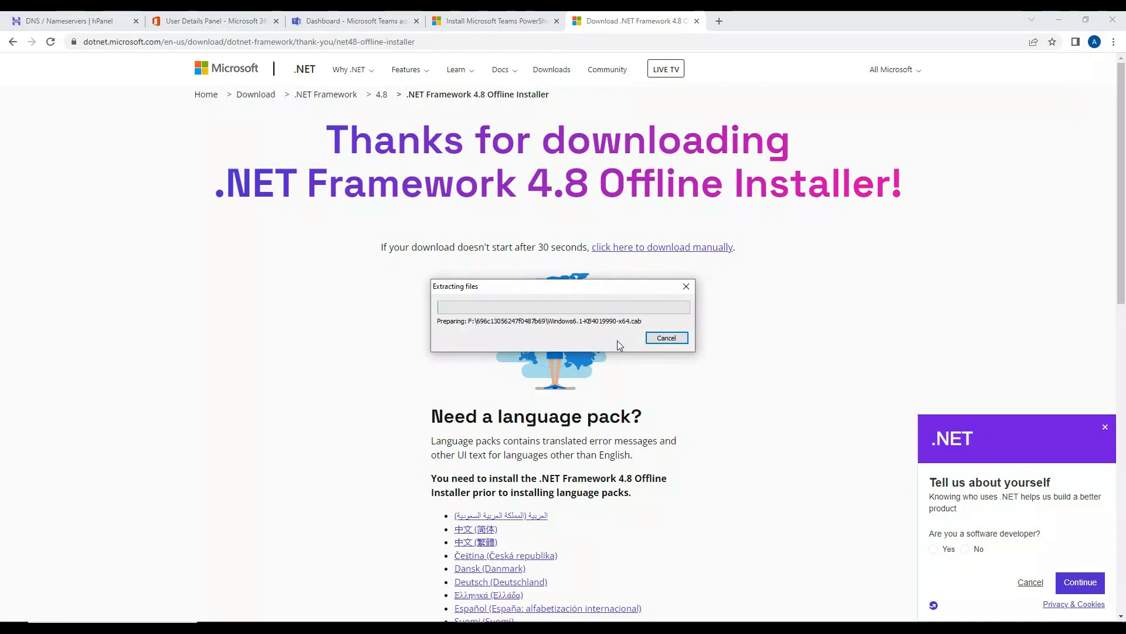
{"action": "mouse_move", "coordinate": [575, 230]}
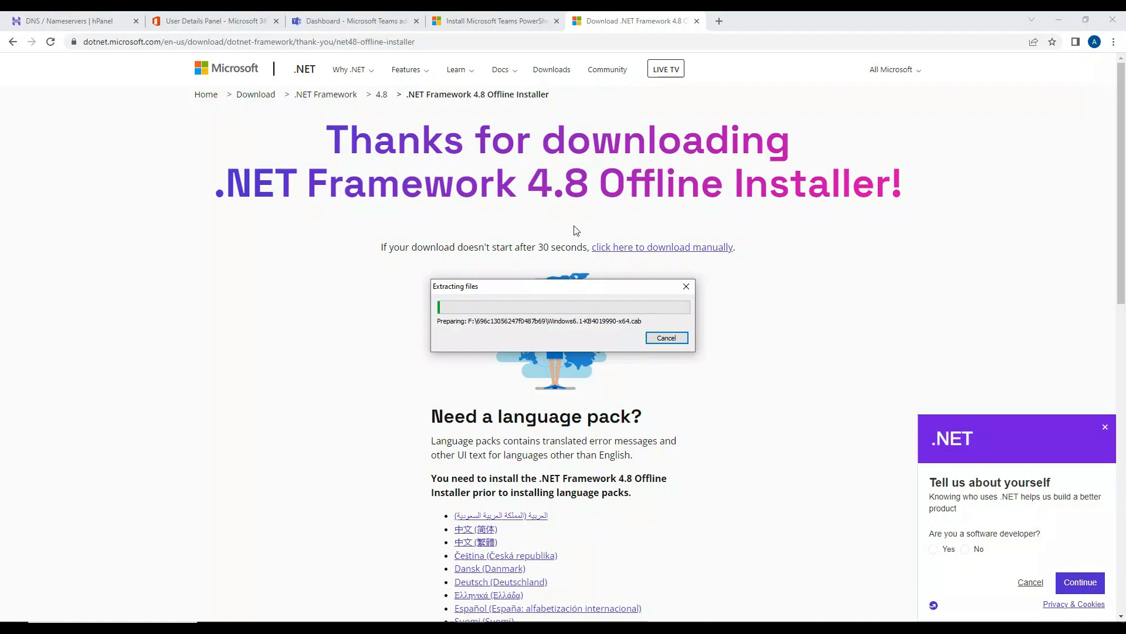
{"action": "left_click", "coordinate": [494, 20]}
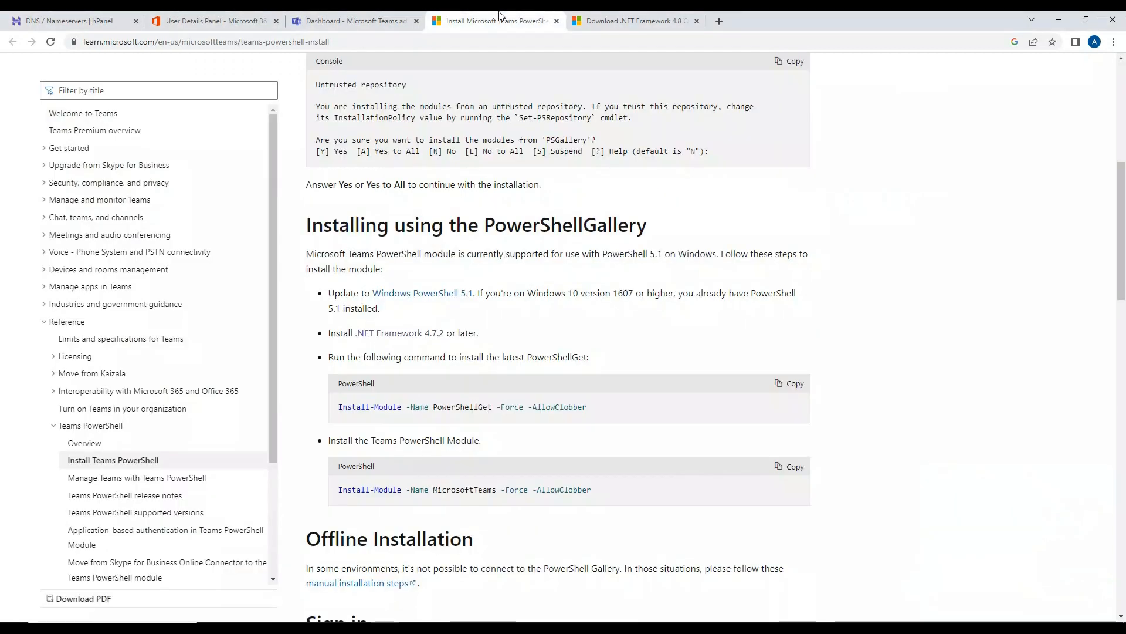
{"action": "mouse_move", "coordinate": [528, 138]}
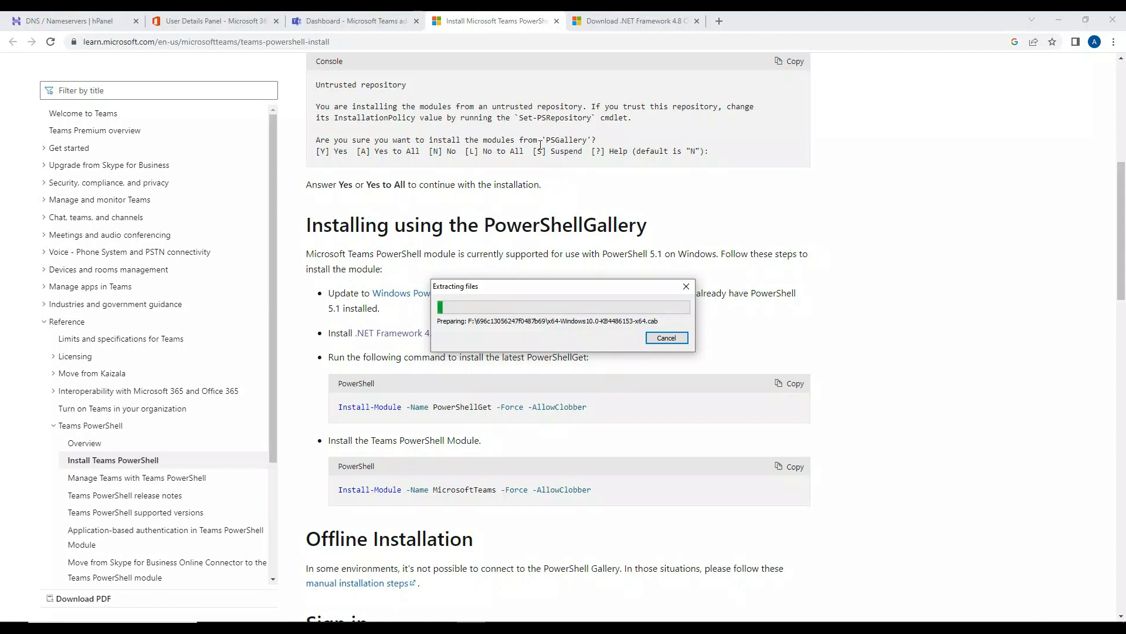
{"action": "mouse_move", "coordinate": [750, 450]}
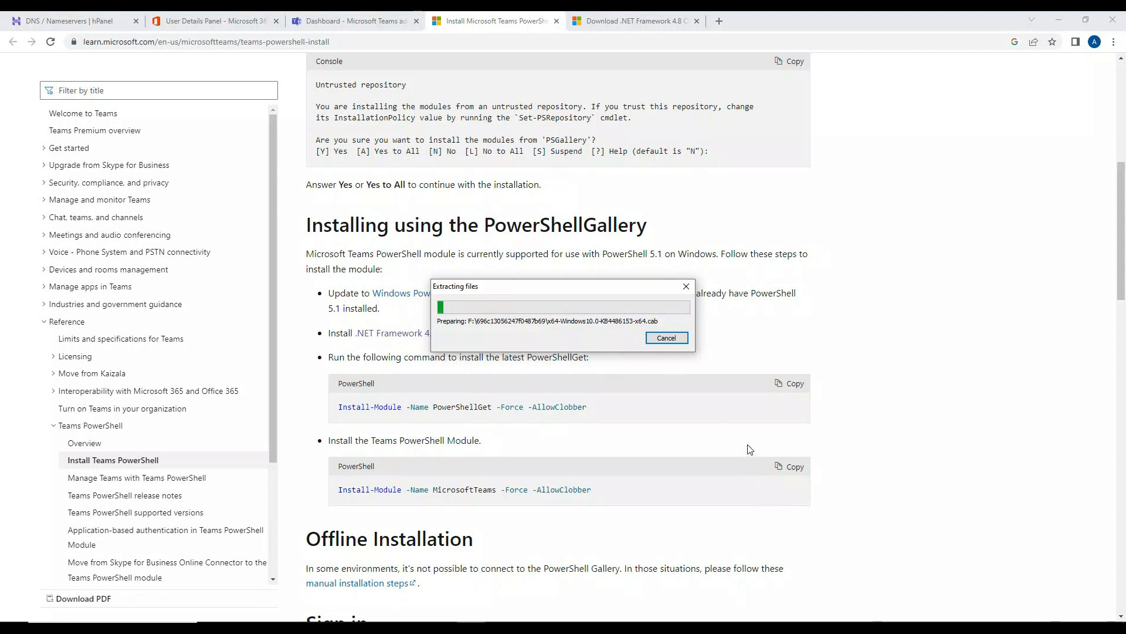
{"action": "mouse_move", "coordinate": [711, 338]}
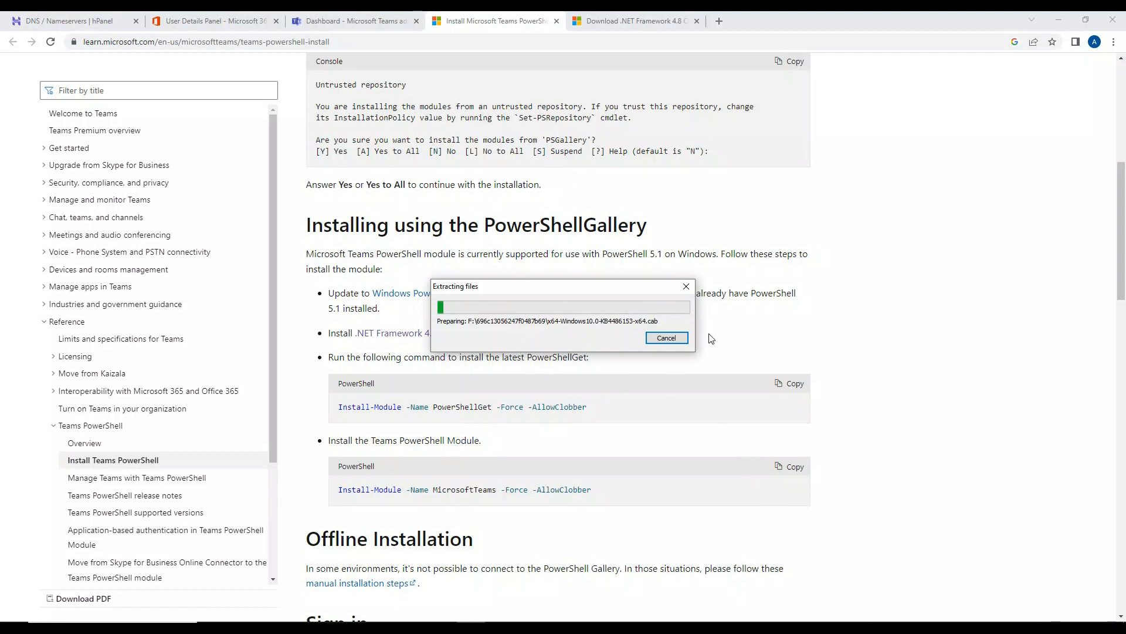
{"action": "mouse_move", "coordinate": [968, 610]}
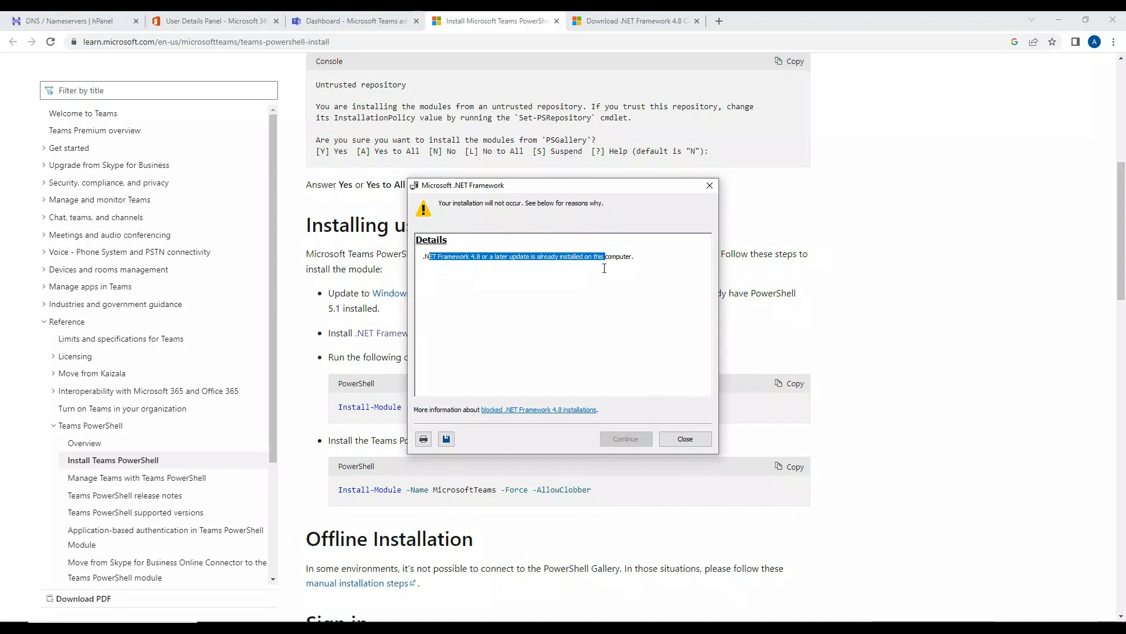
{"action": "mouse_move", "coordinate": [566, 416]}
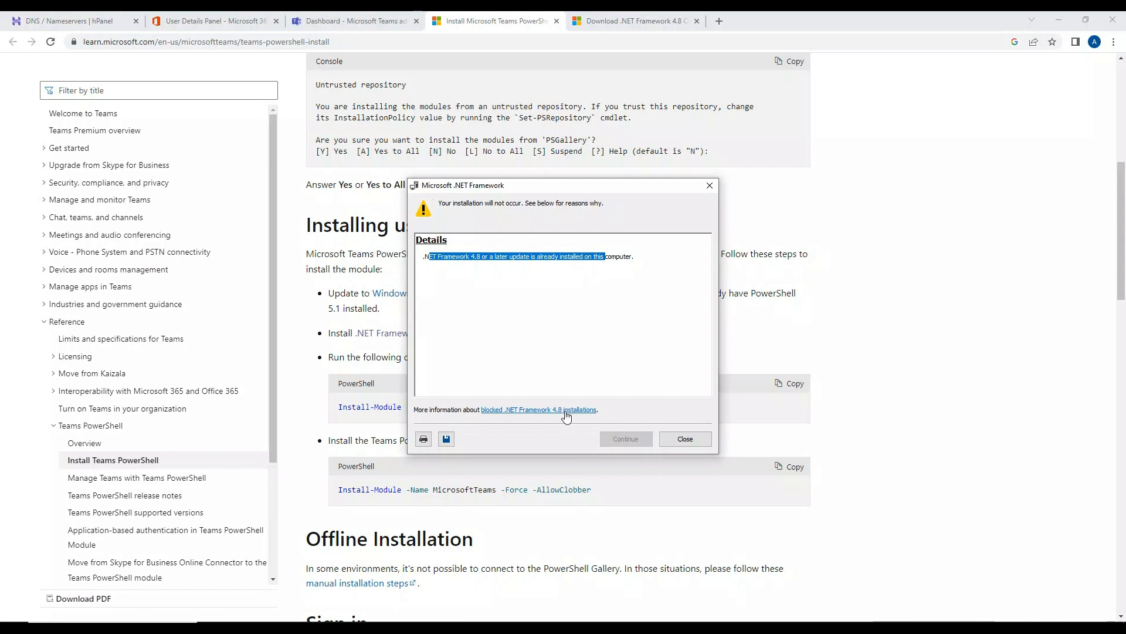
{"action": "mouse_move", "coordinate": [624, 440]}
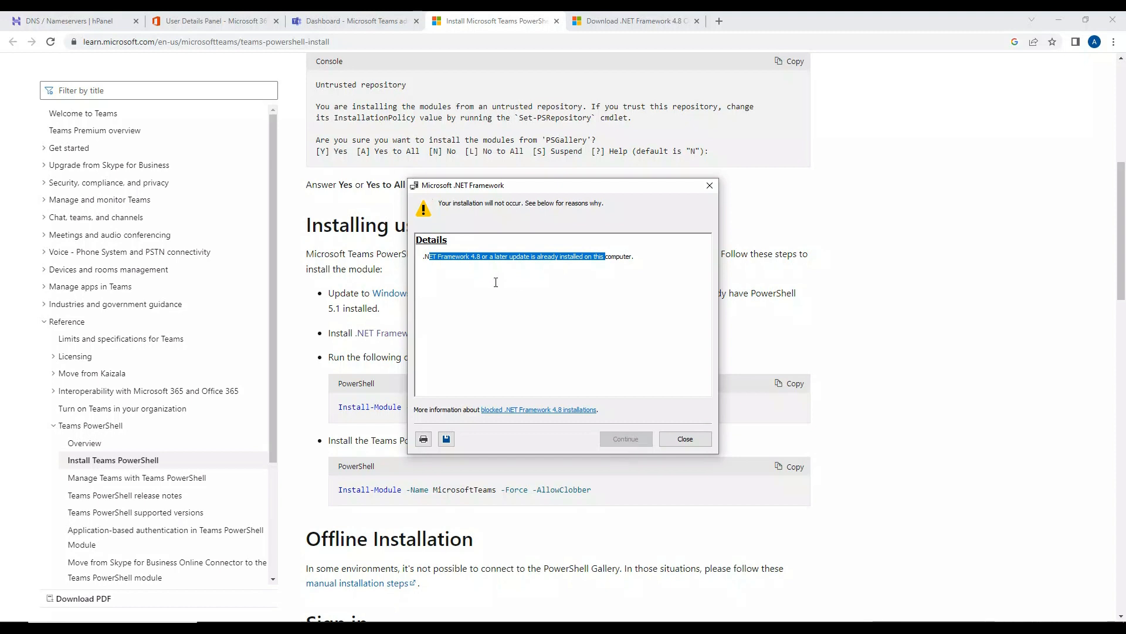
{"action": "mouse_move", "coordinate": [544, 290]}
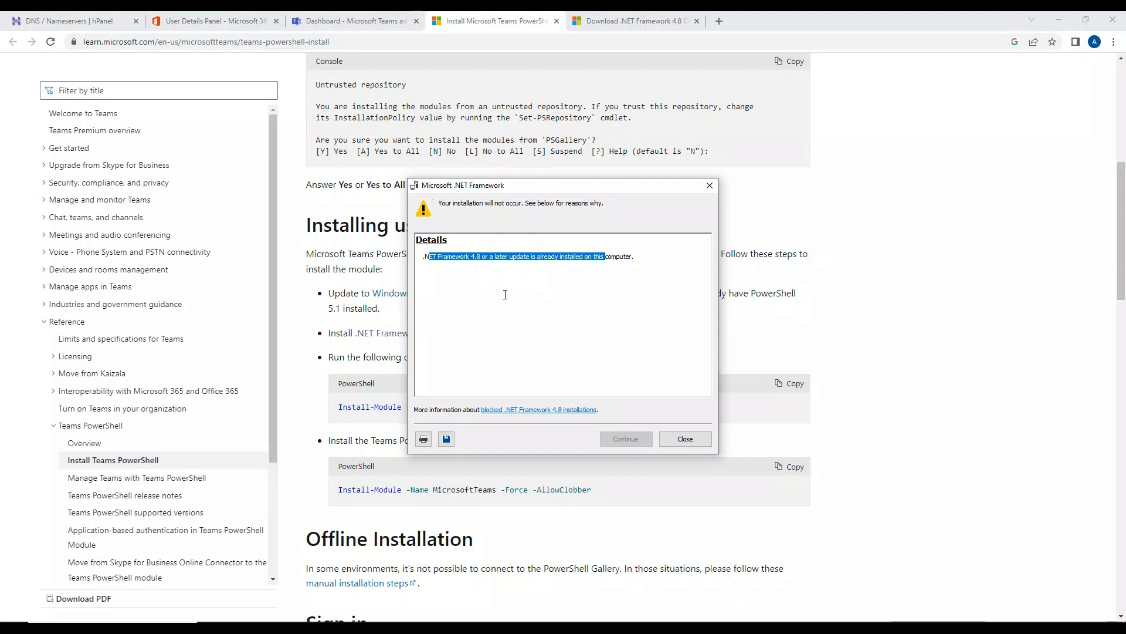
{"action": "mouse_move", "coordinate": [653, 395]}
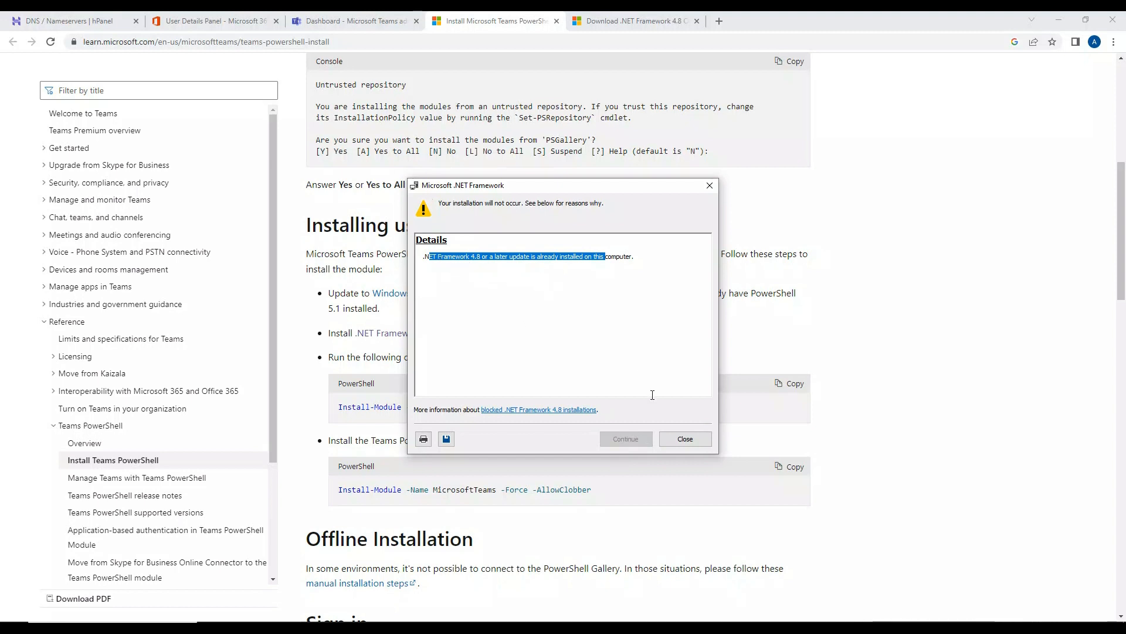
{"action": "left_click", "coordinate": [683, 437]}
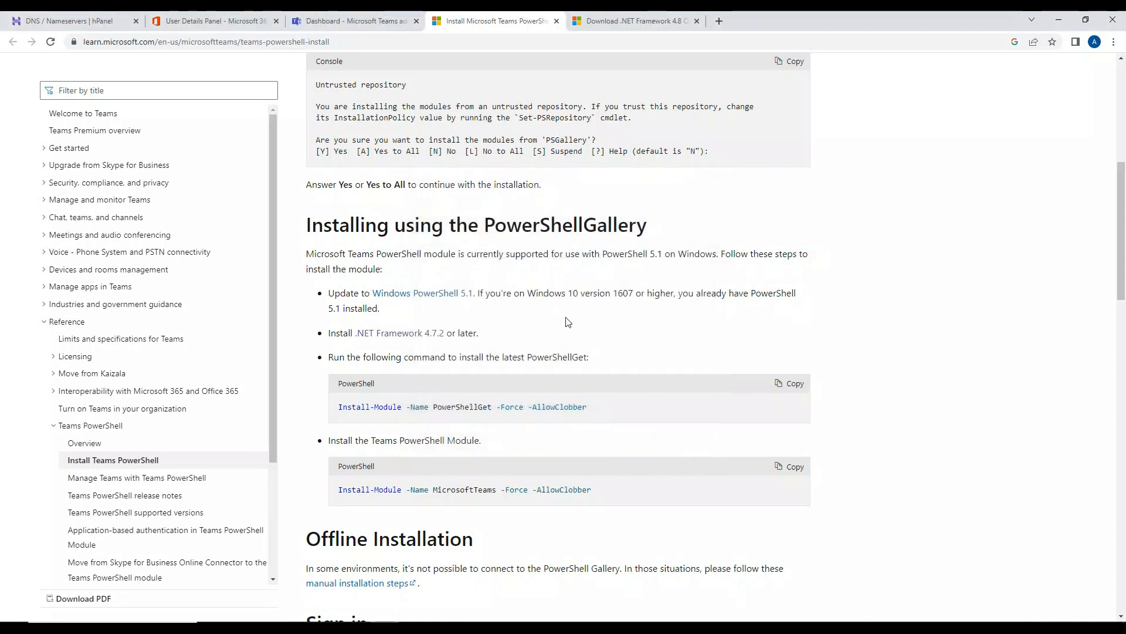
- Select the Install-Module PowerShellGet command in the article for copying to the prompt
{"action": "scroll", "scroll_direction": "down", "scroll_amount": 3}
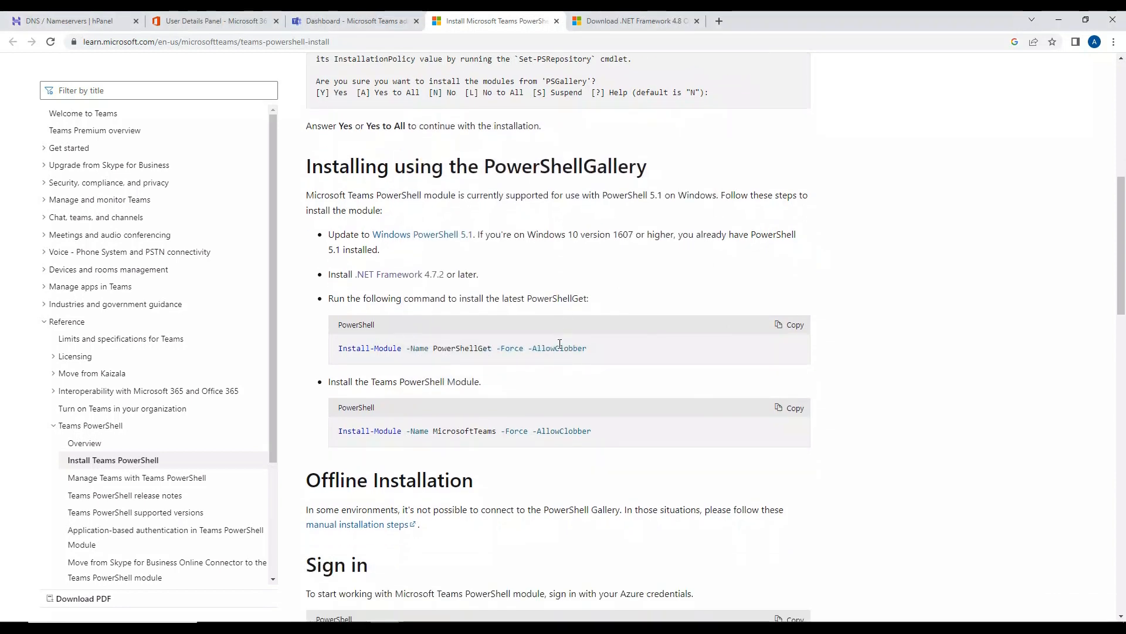
{"action": "mouse_move", "coordinate": [338, 348]}
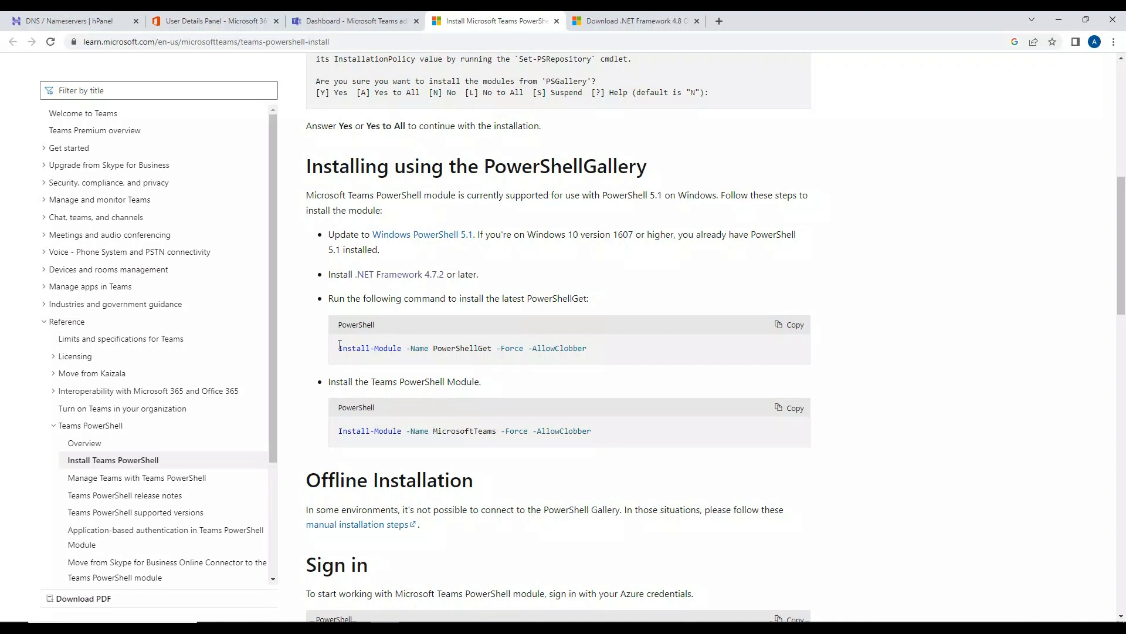
{"action": "triple_click", "coordinate": [463, 347]}
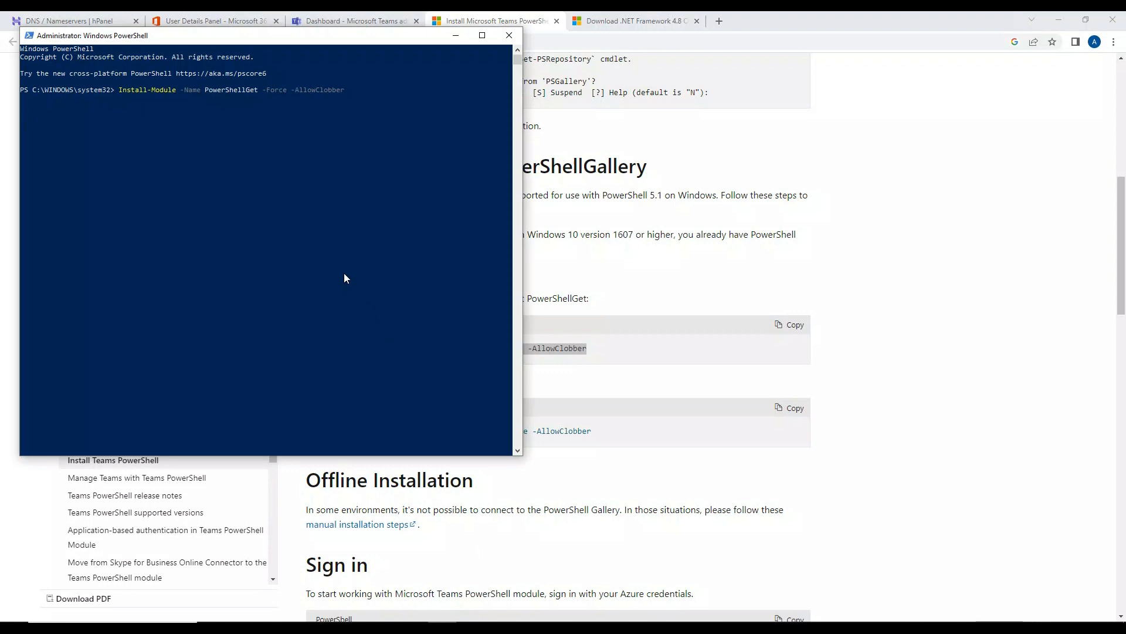
{"action": "mouse_move", "coordinate": [348, 302]}
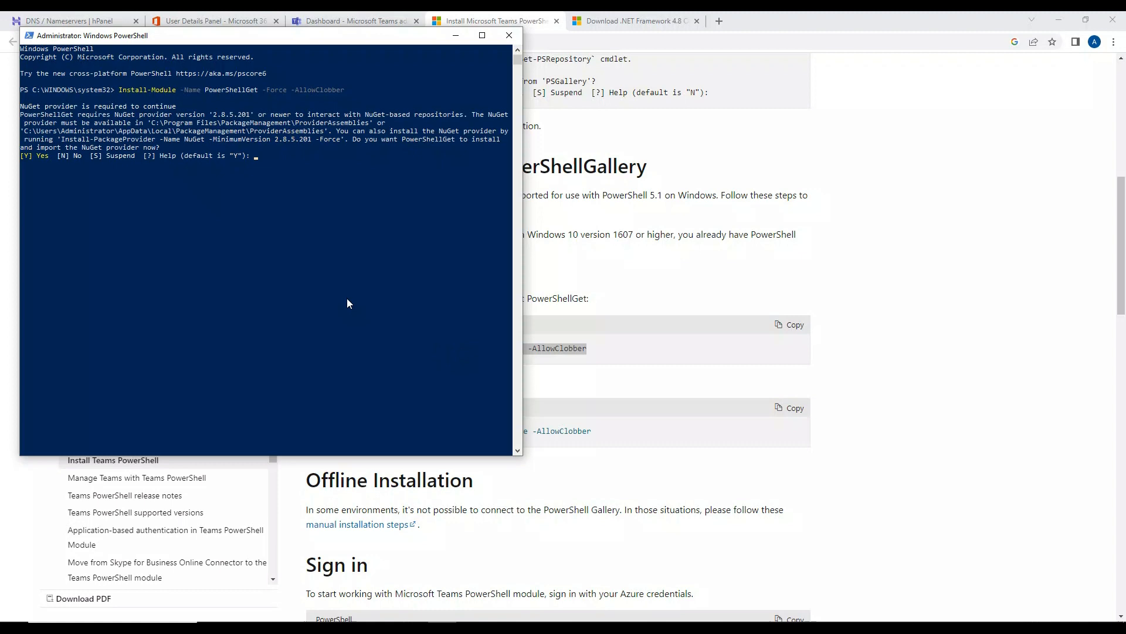
- Accept the NuGet provider prompt with Y so PowerShellGet installs, leaving the MicrosoftTeams install command at the prompt
{"action": "type", "text": "Y"}
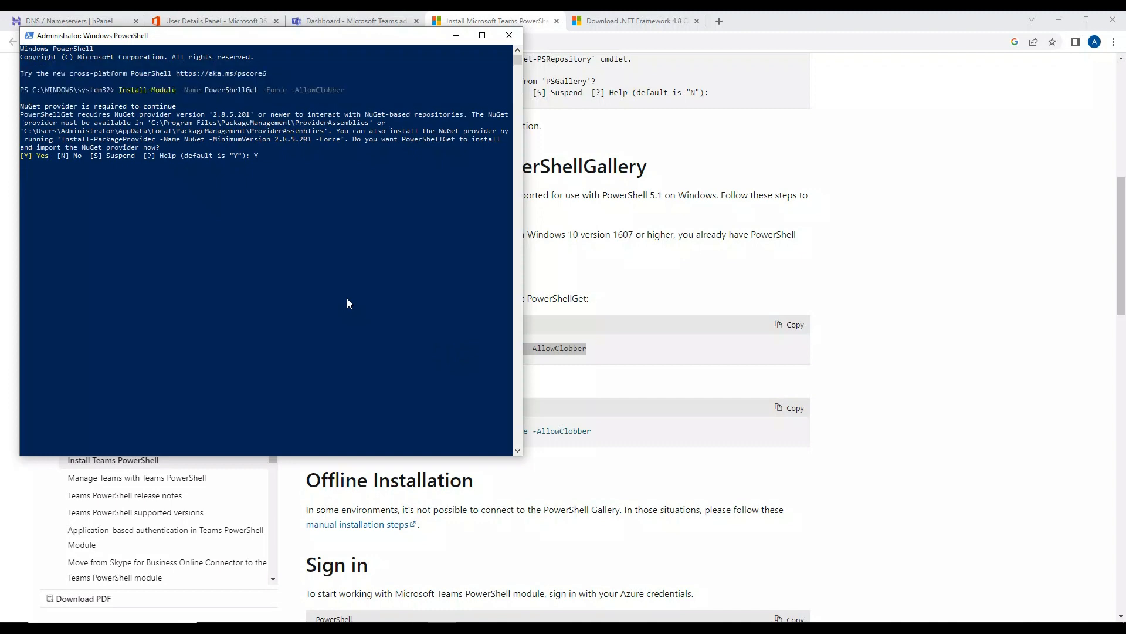
{"action": "key", "text": "Return"}
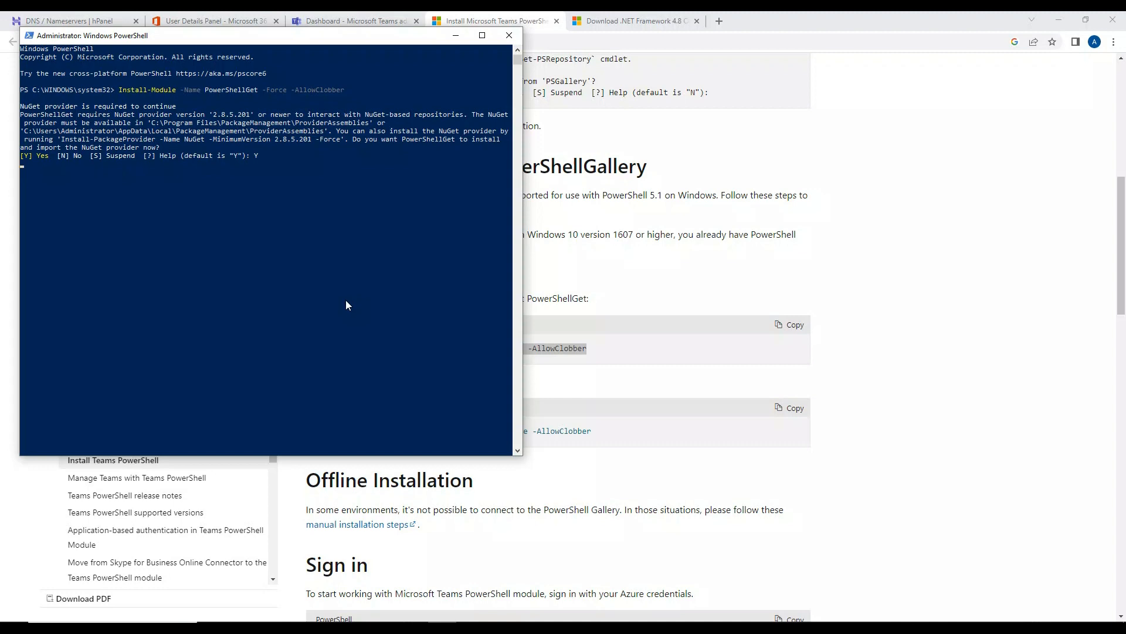
{"action": "mouse_move", "coordinate": [325, 319]}
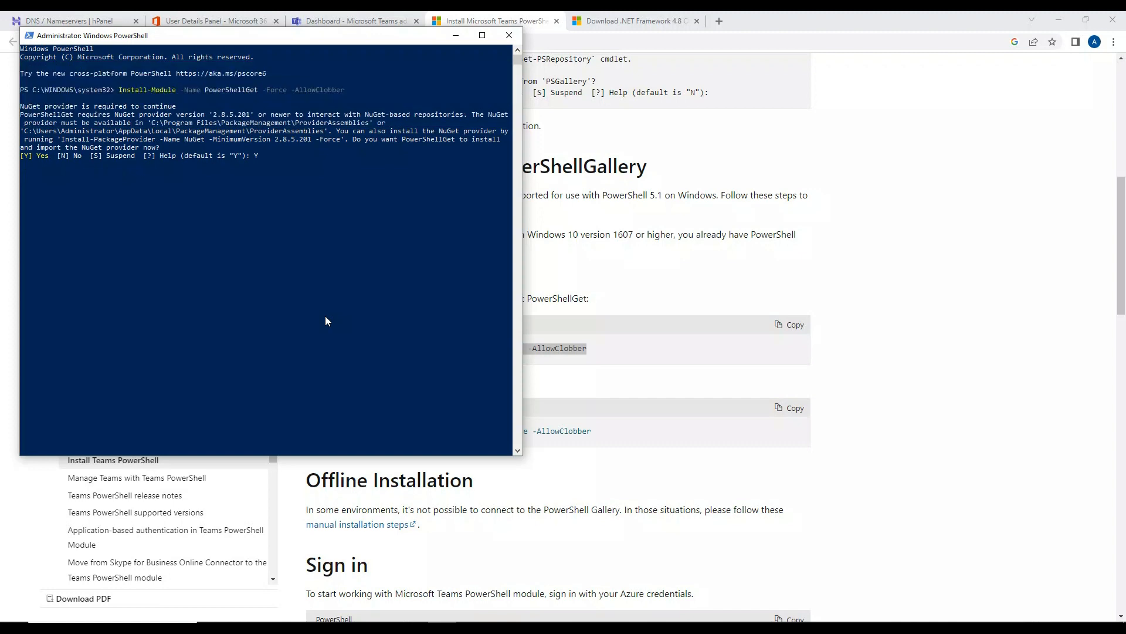
{"action": "key", "text": "Return"}
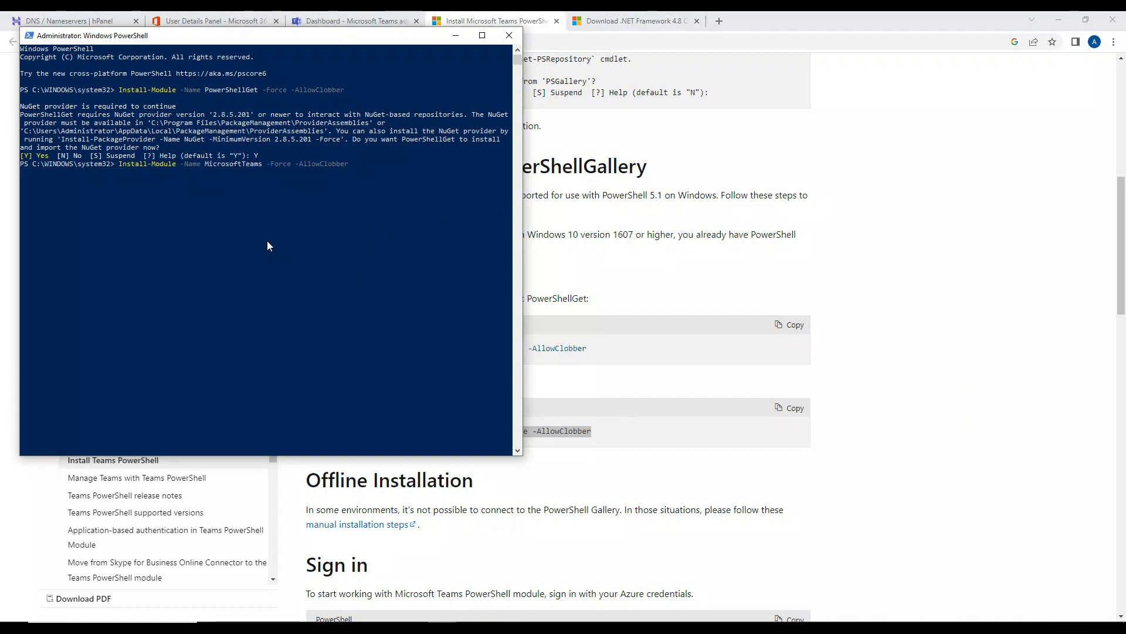
- Run Install-Module -Name MicrosoftTeams -Force -AllowClobber
{"action": "key", "text": "Return"}
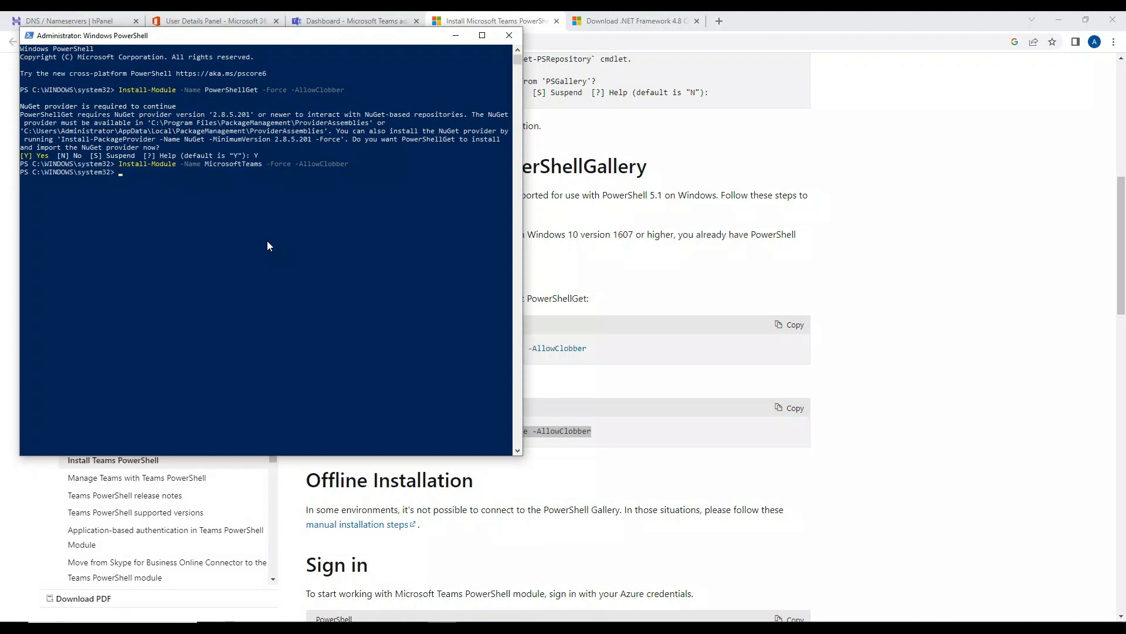
{"action": "mouse_move", "coordinate": [111, 141]}
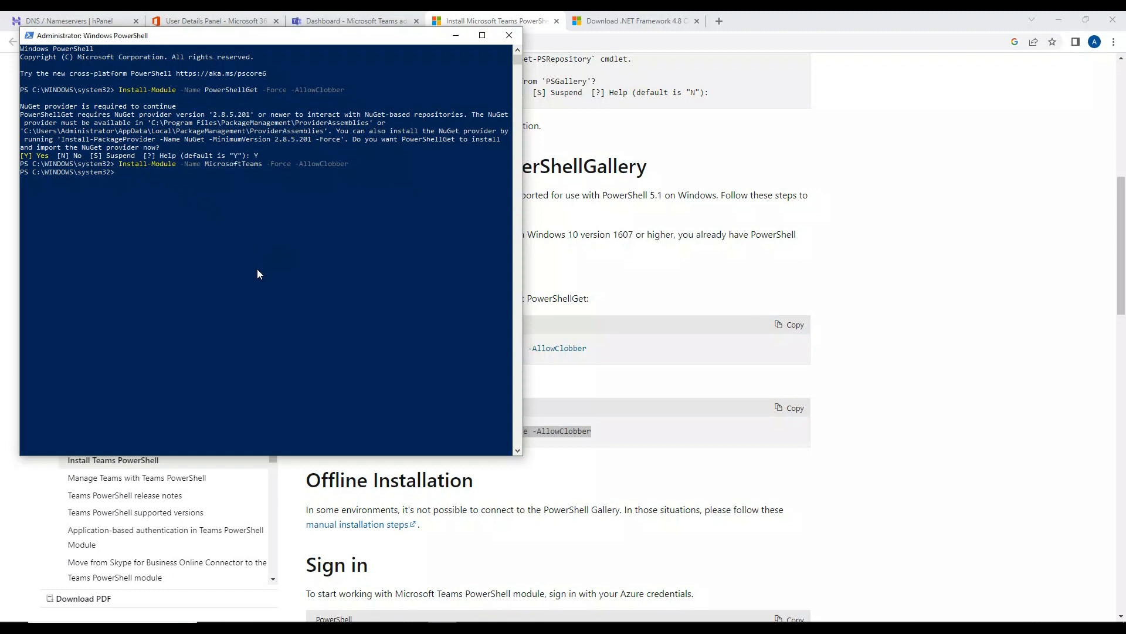
- Run Import-Module MicrosoftTeams, then $credential = Get-Credential to bring up the credential request
{"action": "type", "text": "Impp"}
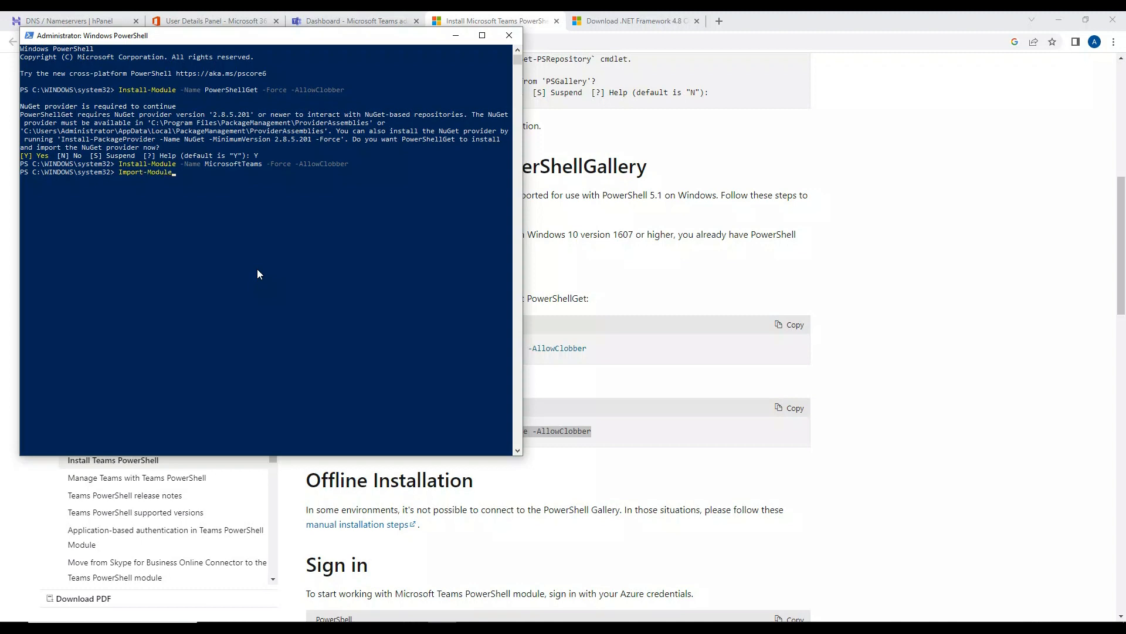
{"action": "type", "text": "MicrosoftTeams"}
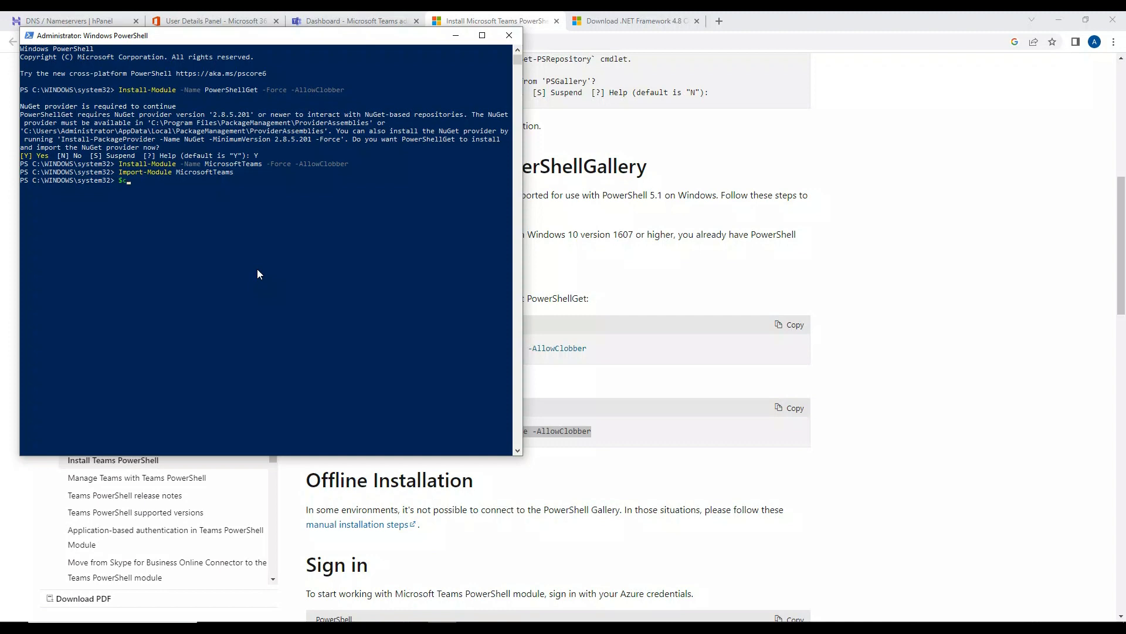
{"action": "type", "text": "credential"}
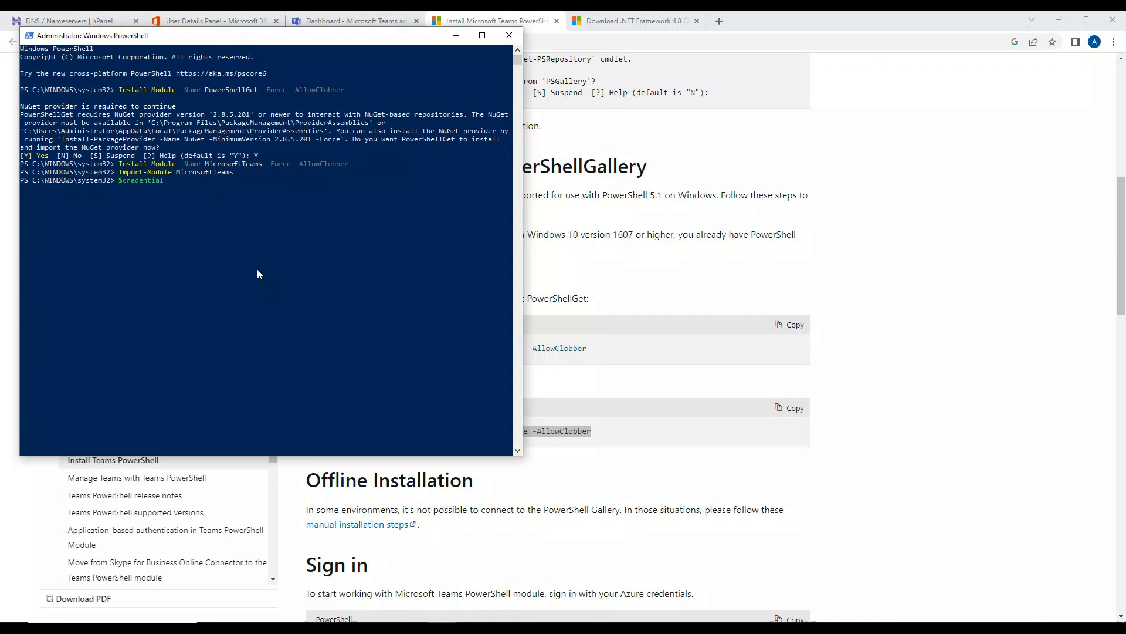
{"action": "type", "text": "-Get-Credential"}
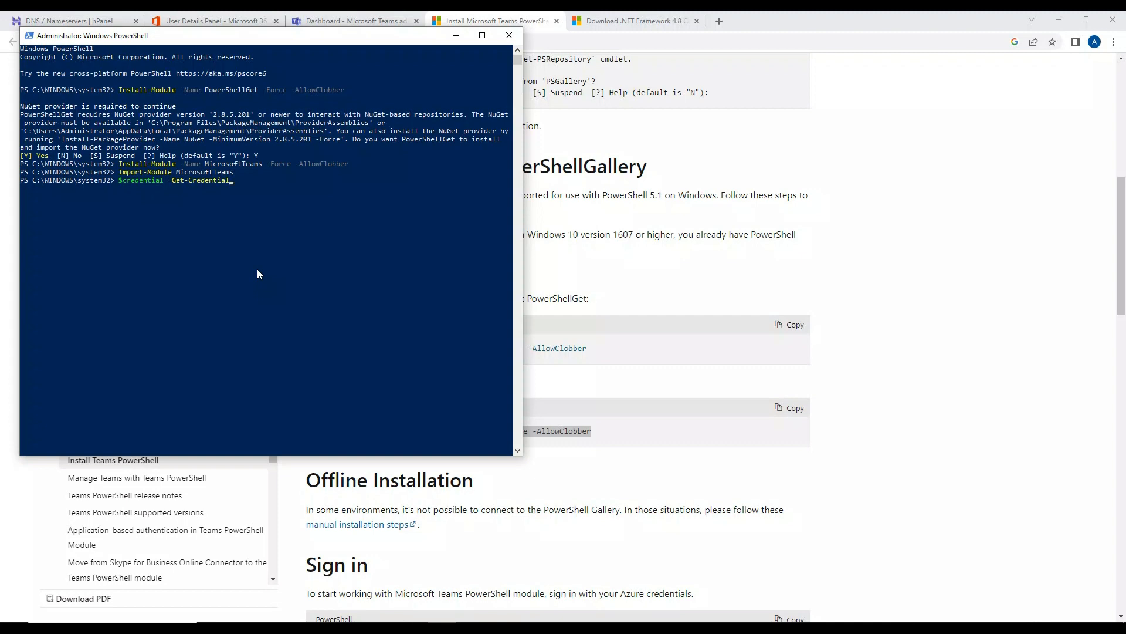
{"action": "key", "text": "Return"}
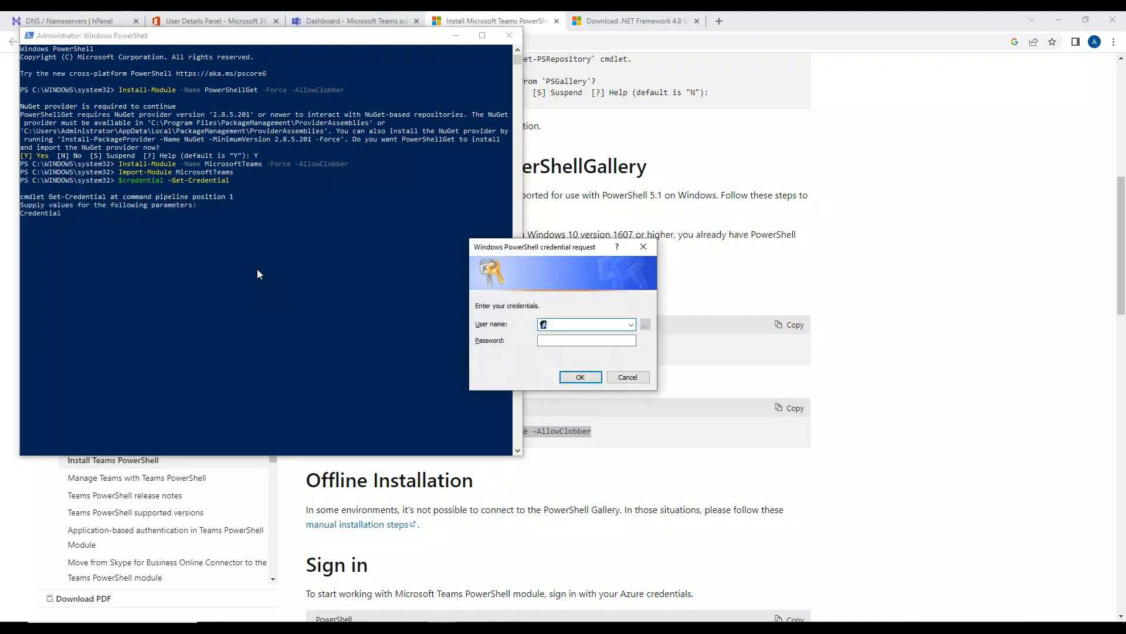
- Enter the admin user name and password in the credential request and submit with OK
{"action": "left_click", "coordinate": [582, 324]}
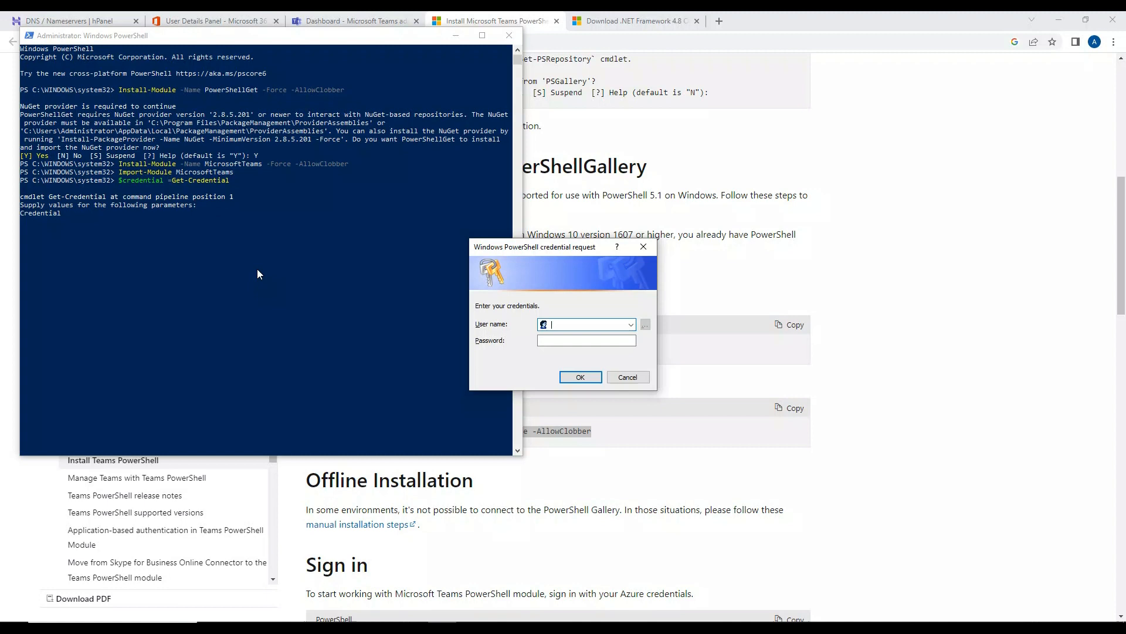
{"action": "mouse_move", "coordinate": [251, 270]}
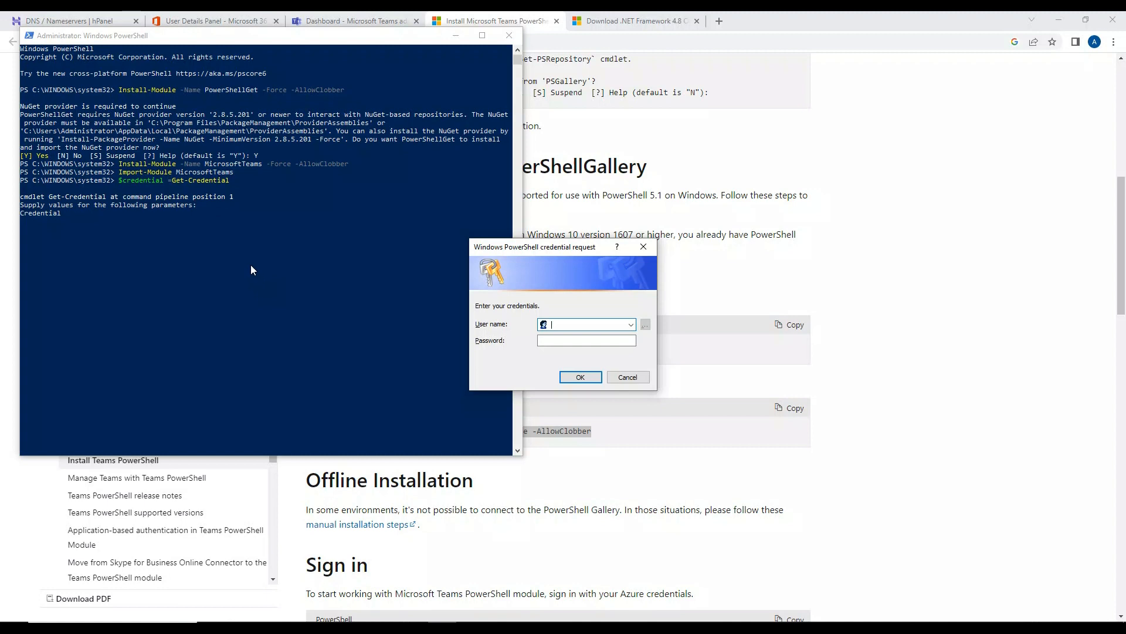
{"action": "mouse_move", "coordinate": [867, 554]}
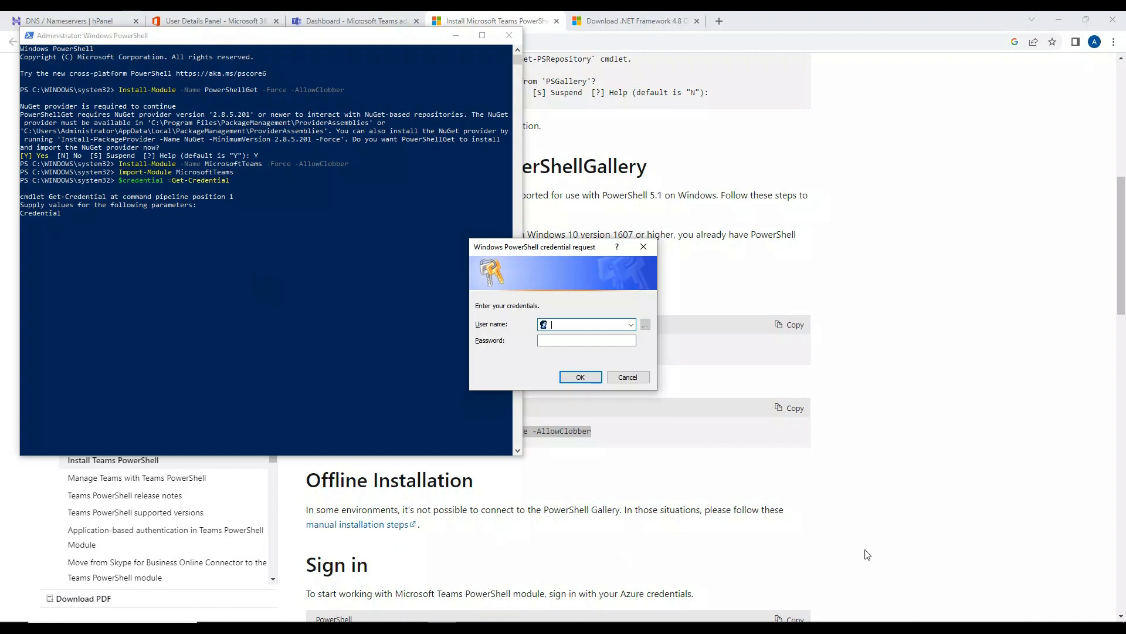
{"action": "left_click", "coordinate": [626, 376]}
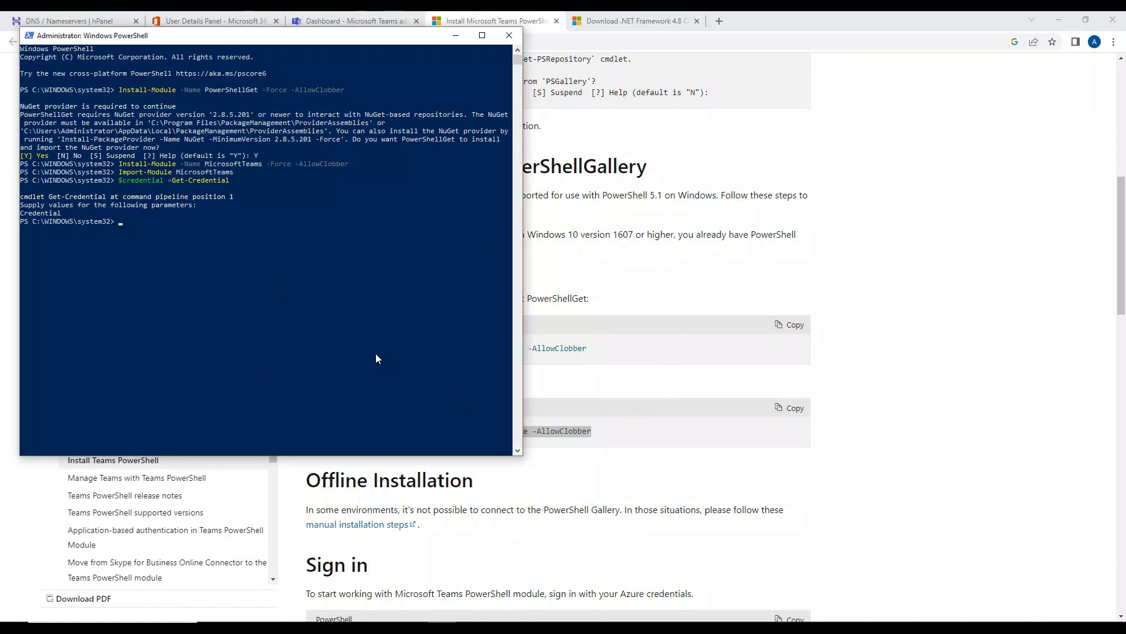
- Run Connect-MicrosoftTeams -Credential $credential so the account, AzureCloud environment and tenant ID are listed
{"action": "type", "text": "Con"}
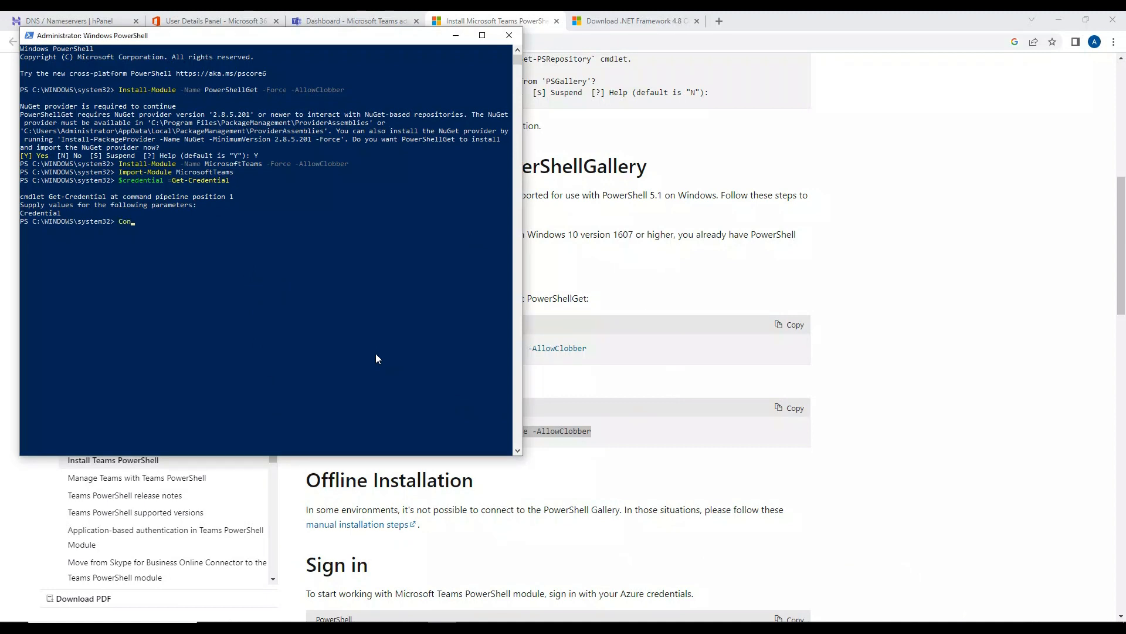
{"action": "type", "text": "nect-Microsoft"}
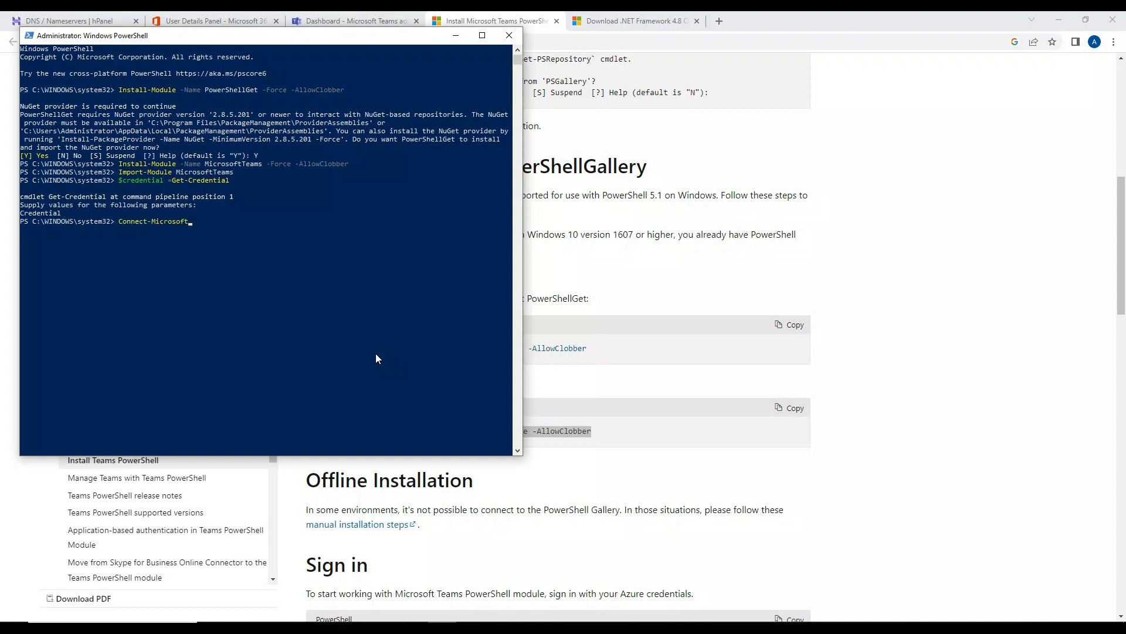
{"action": "type", "text": "Teams"}
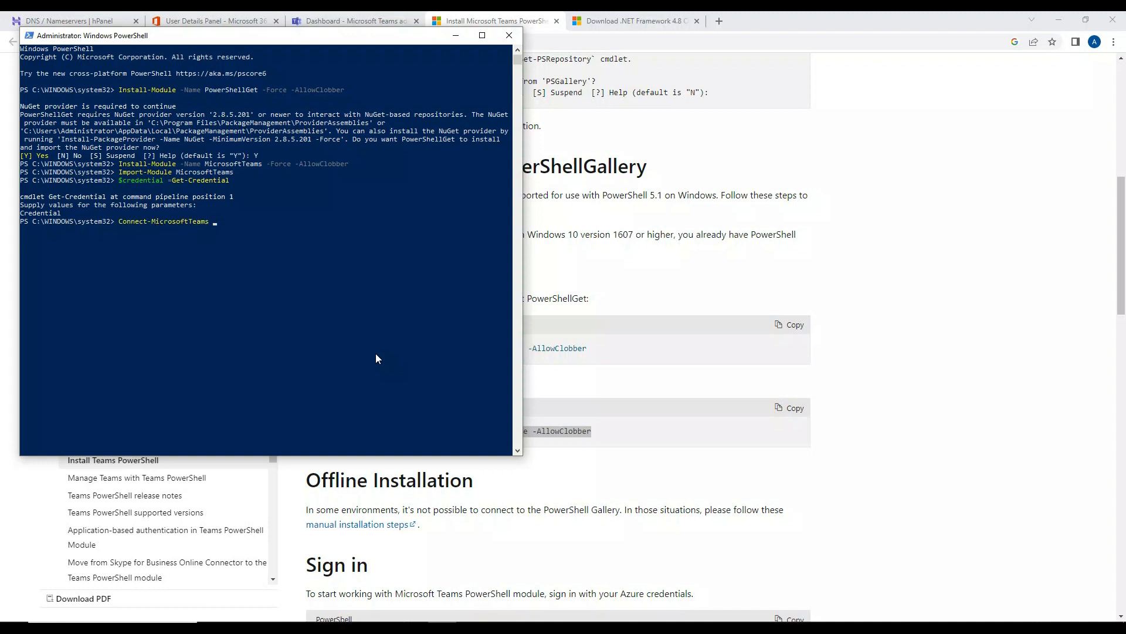
{"action": "type", "text": "-Credentia"}
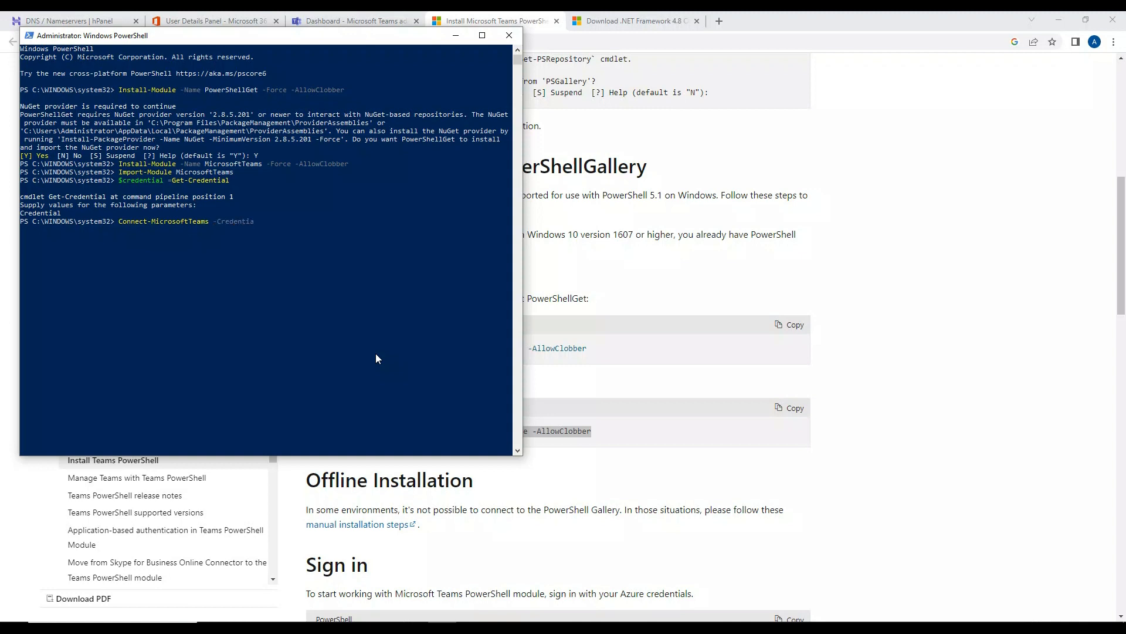
{"action": "type", "text": "$"}
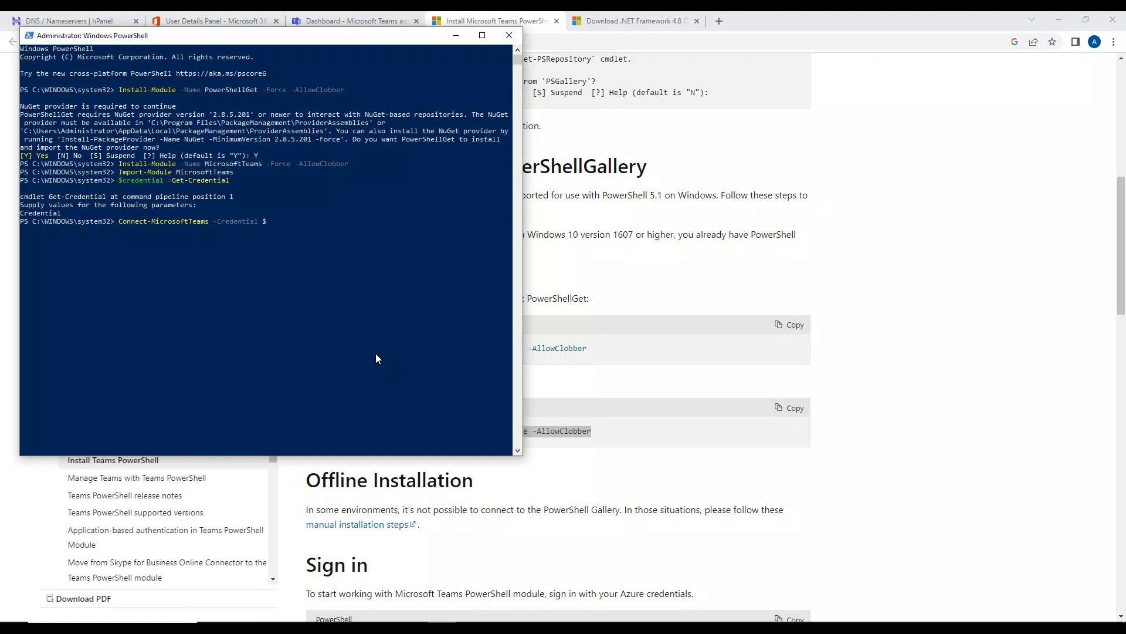
{"action": "type", "text": "$credential"}
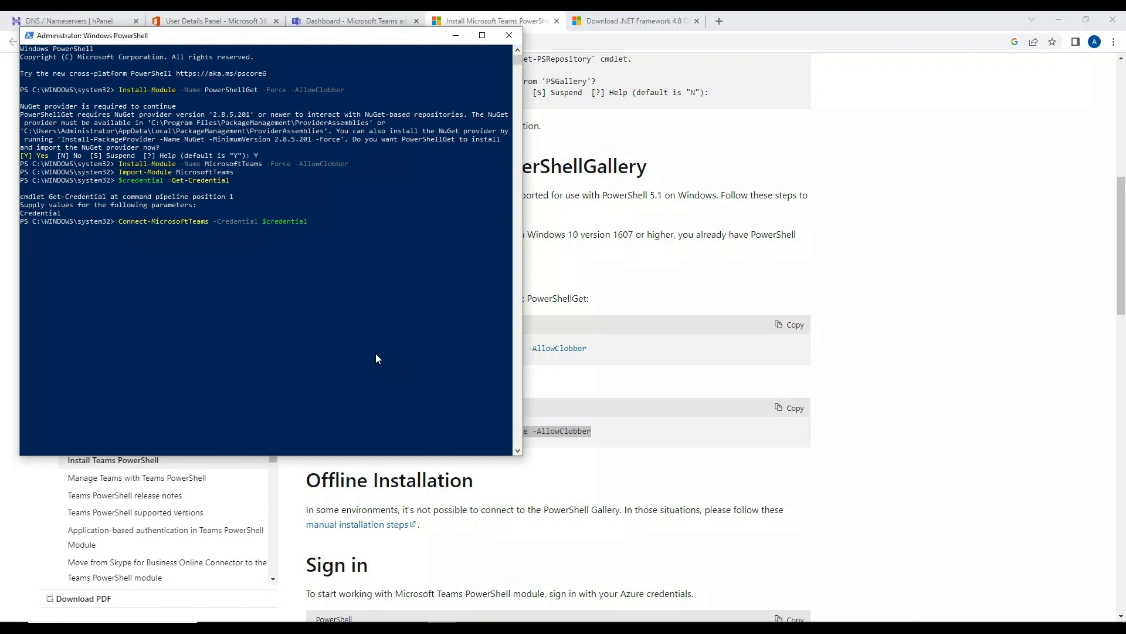
{"action": "key", "text": "Return"}
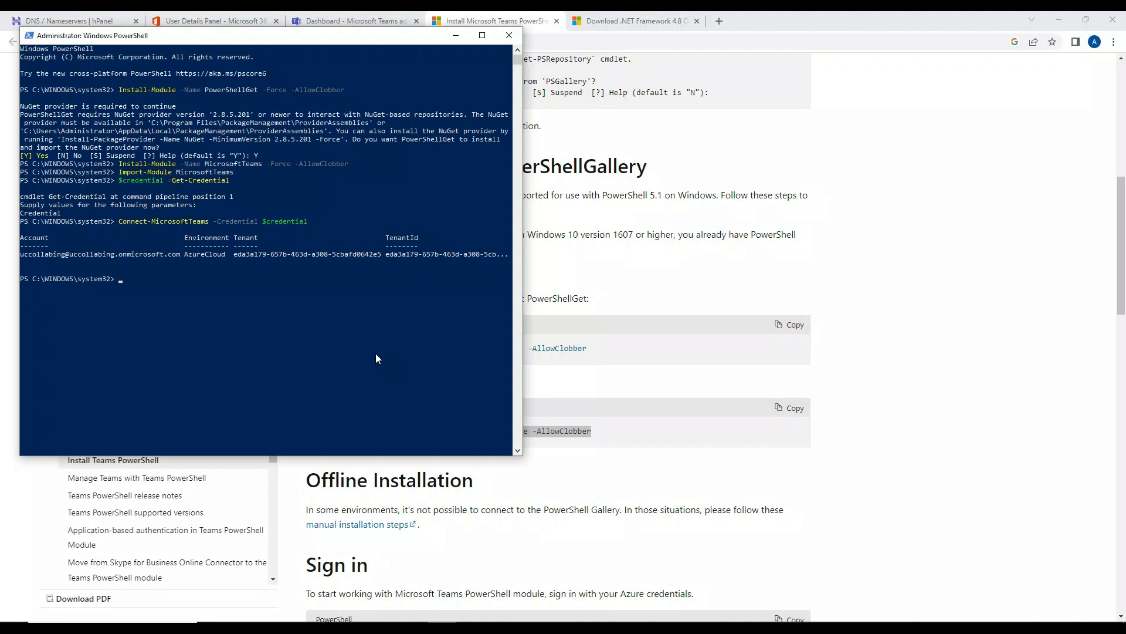
{"action": "type", "text": "Get-"}
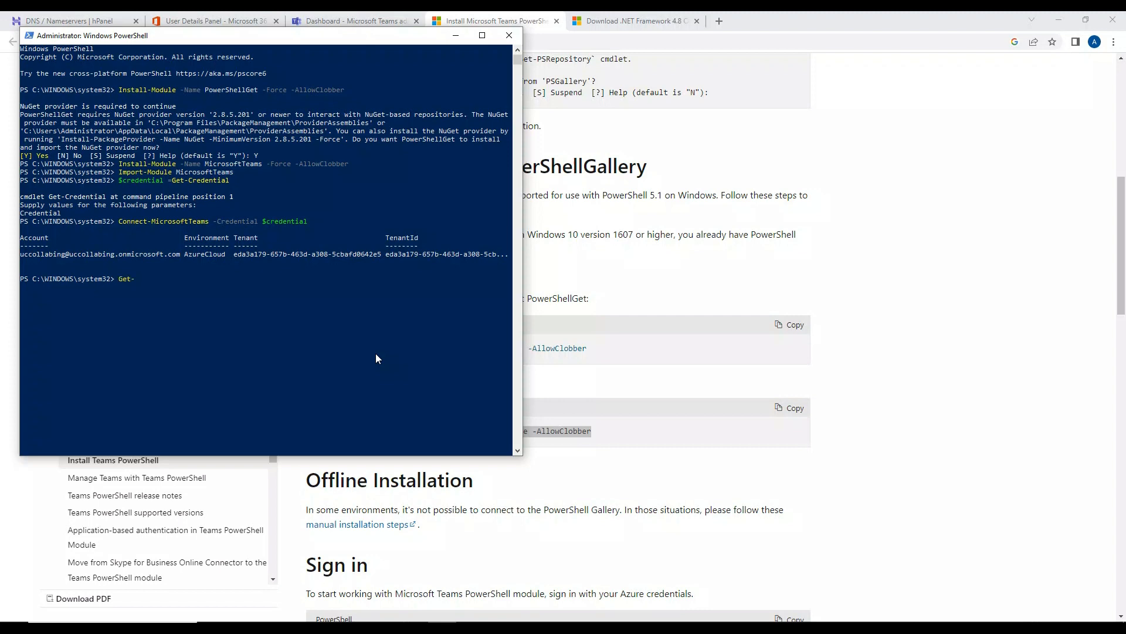
{"action": "type", "text": "CsOnlineApplicationInstance"}
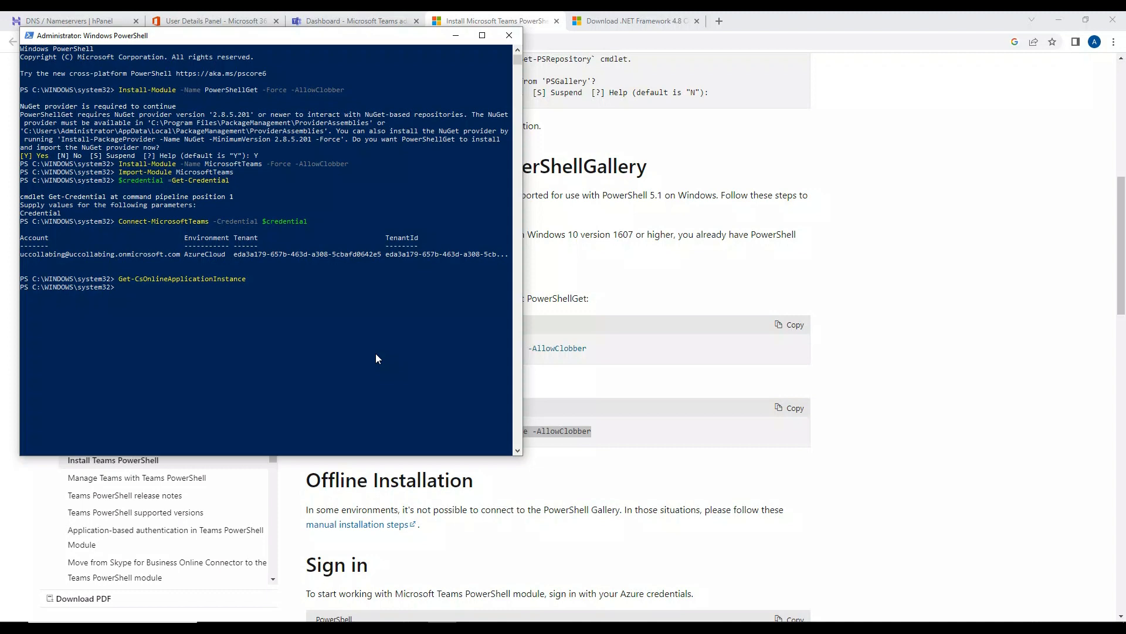
{"action": "type", "text": "Get-CsUserCallingSettings"}
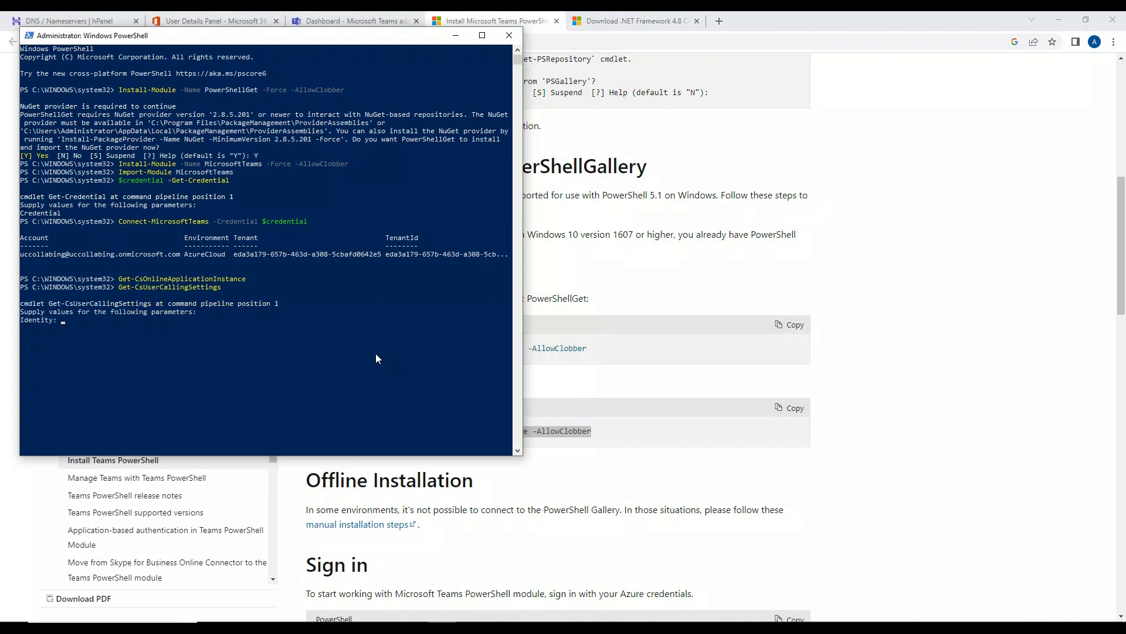
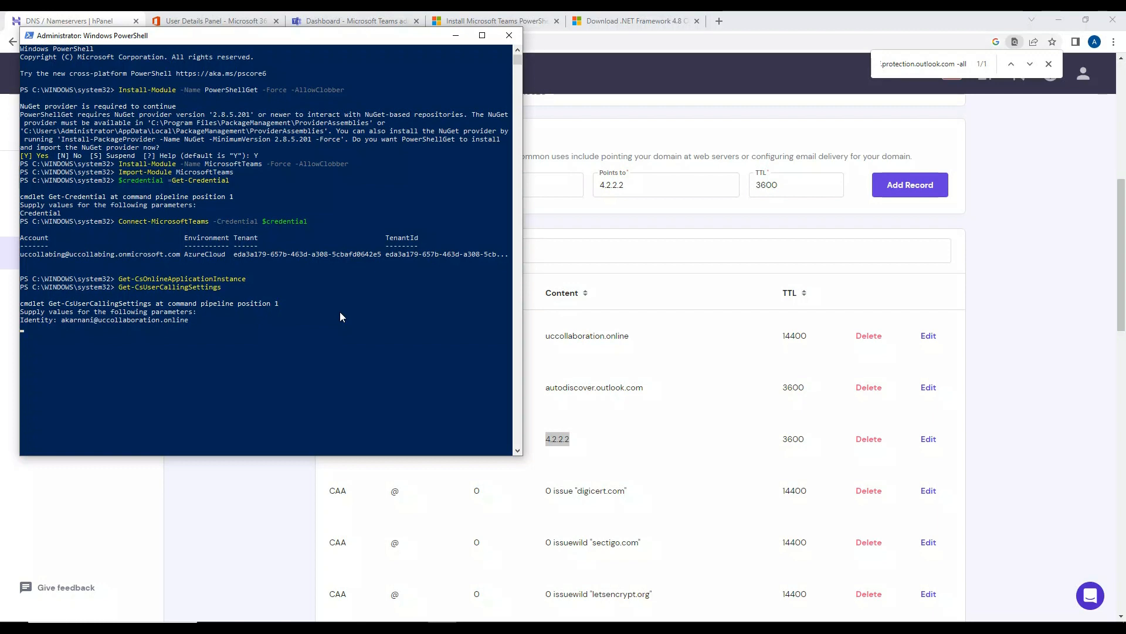
- Return the user's calling settings: SIP URI, 20-second unanswered delay and Simultaneous call group order
{"action": "key", "text": "Return"}
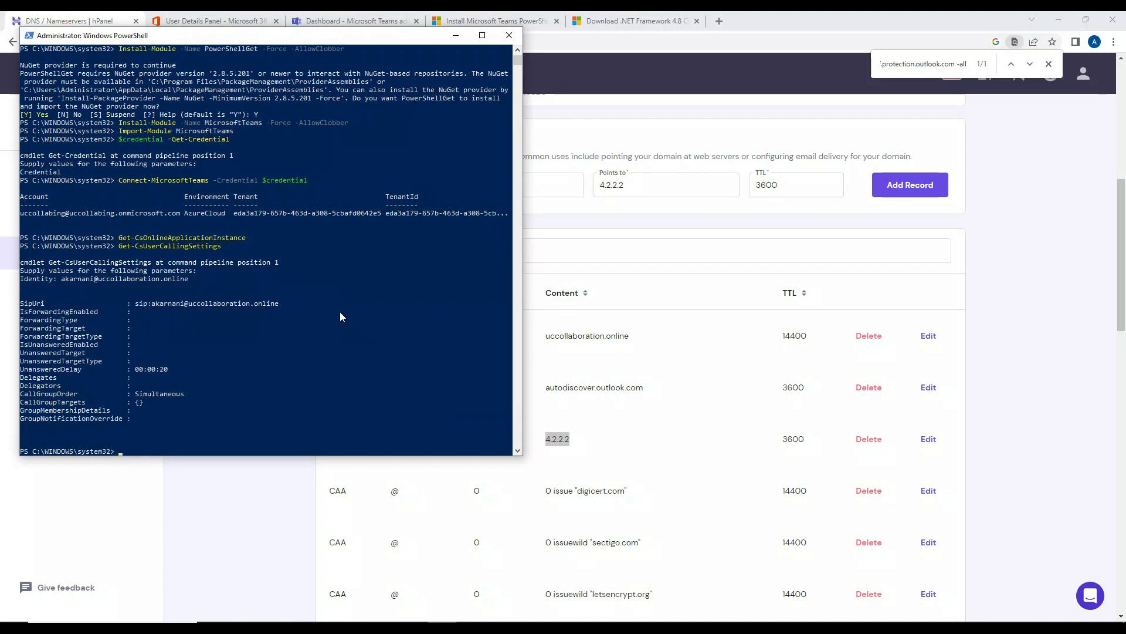
{"action": "mouse_move", "coordinate": [183, 379]}
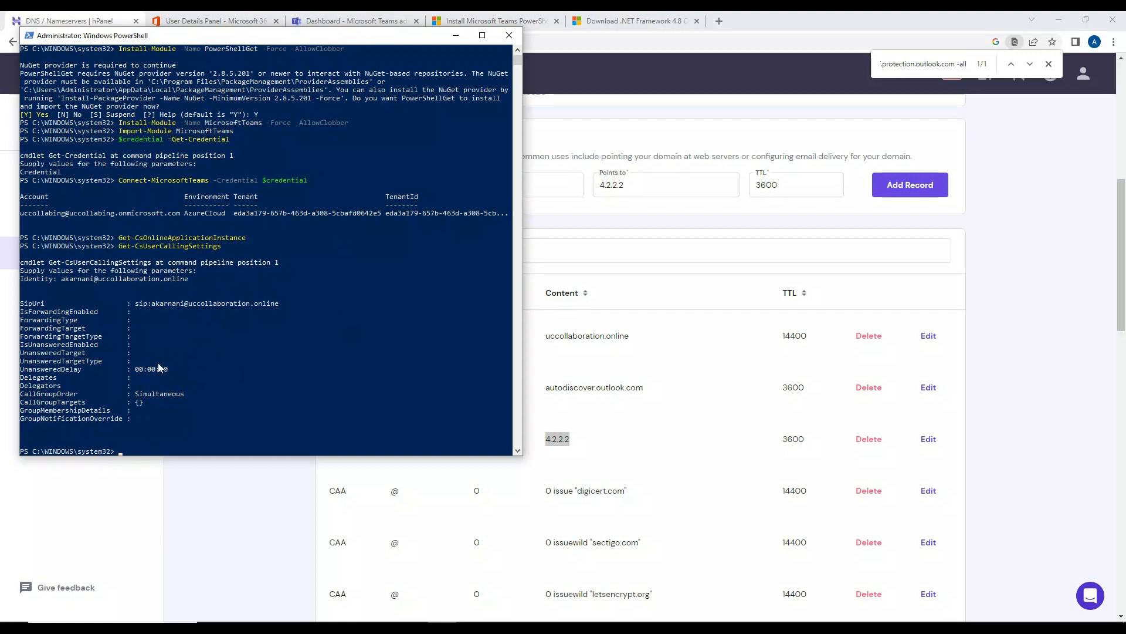
{"action": "mouse_move", "coordinate": [160, 361]}
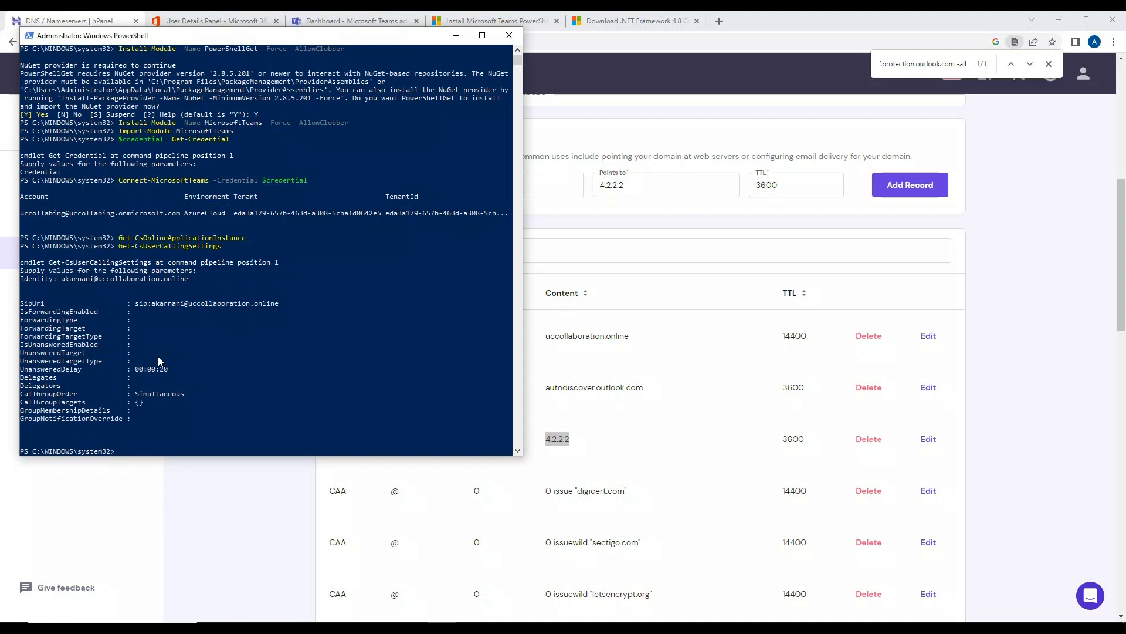
{"action": "mouse_move", "coordinate": [184, 332]}
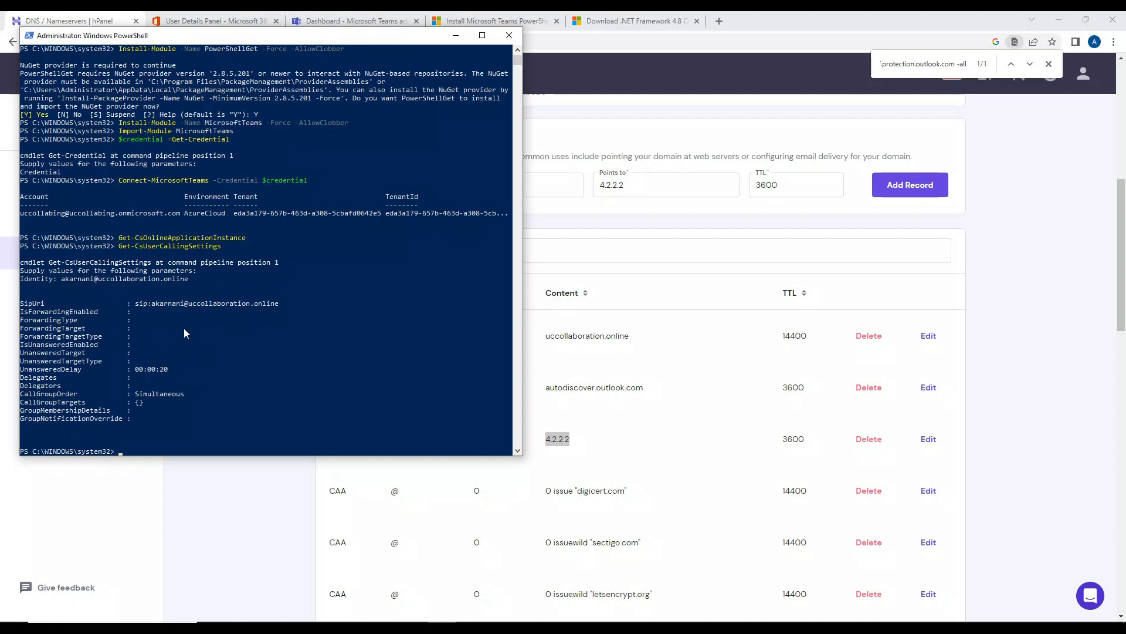
{"action": "mouse_move", "coordinate": [251, 411]}
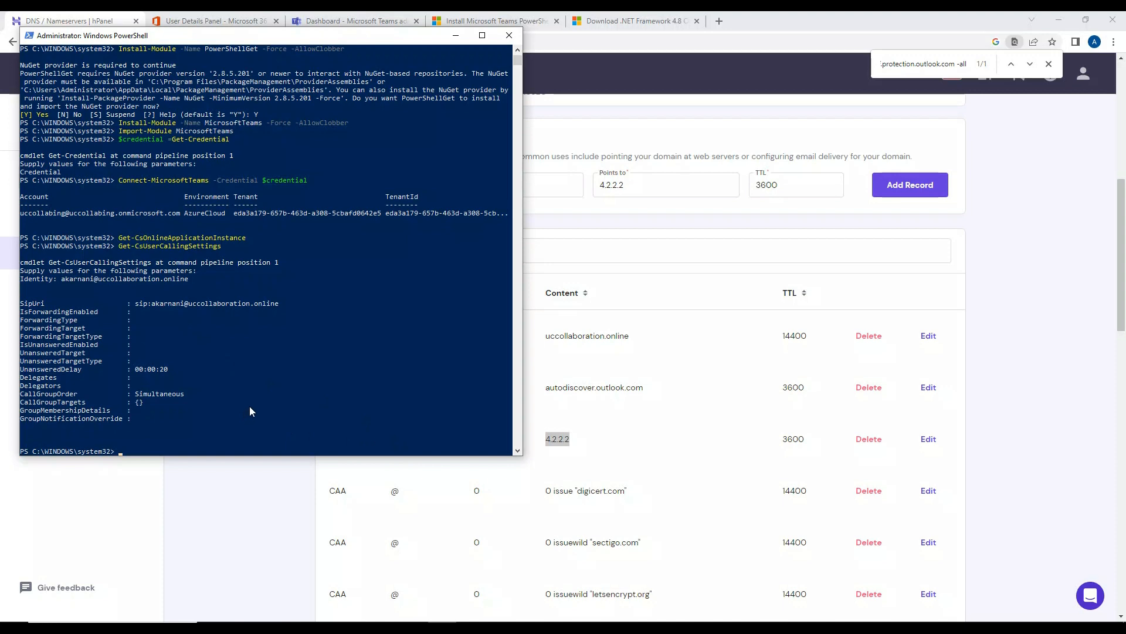